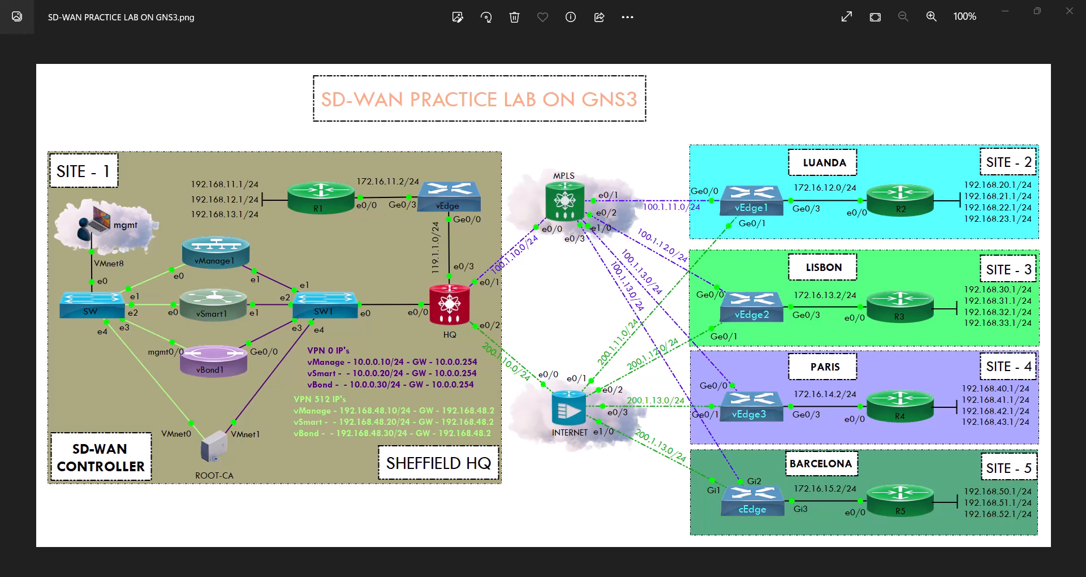
mouse_move(762, 326)
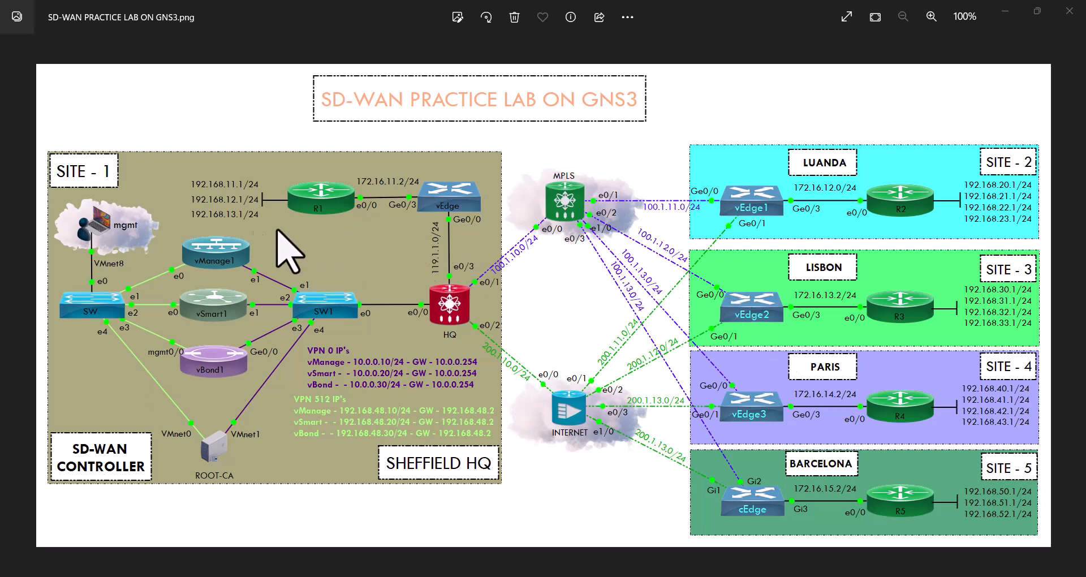
mouse_move(232, 263)
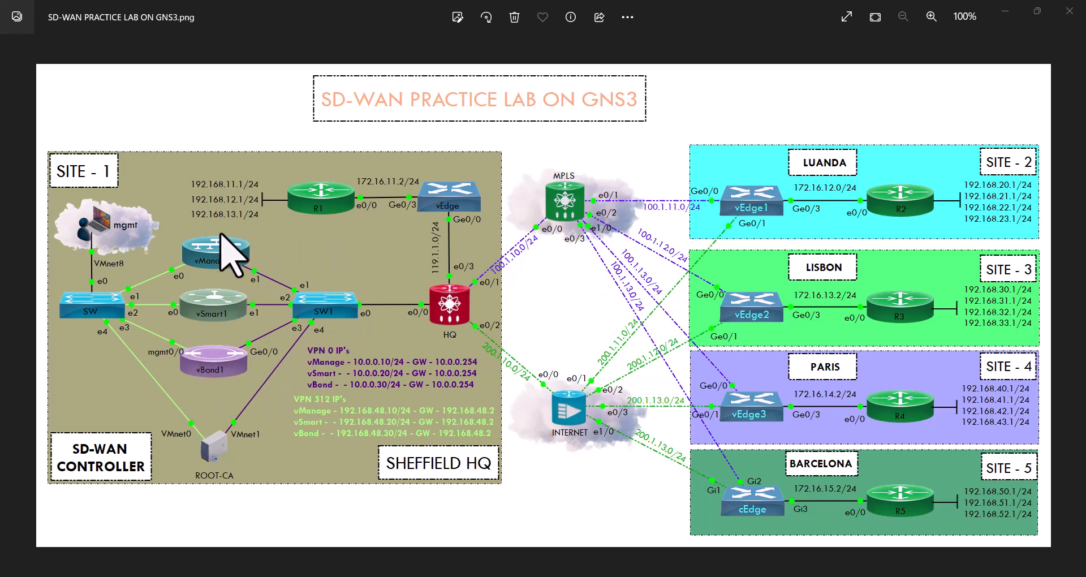
mouse_move(249, 374)
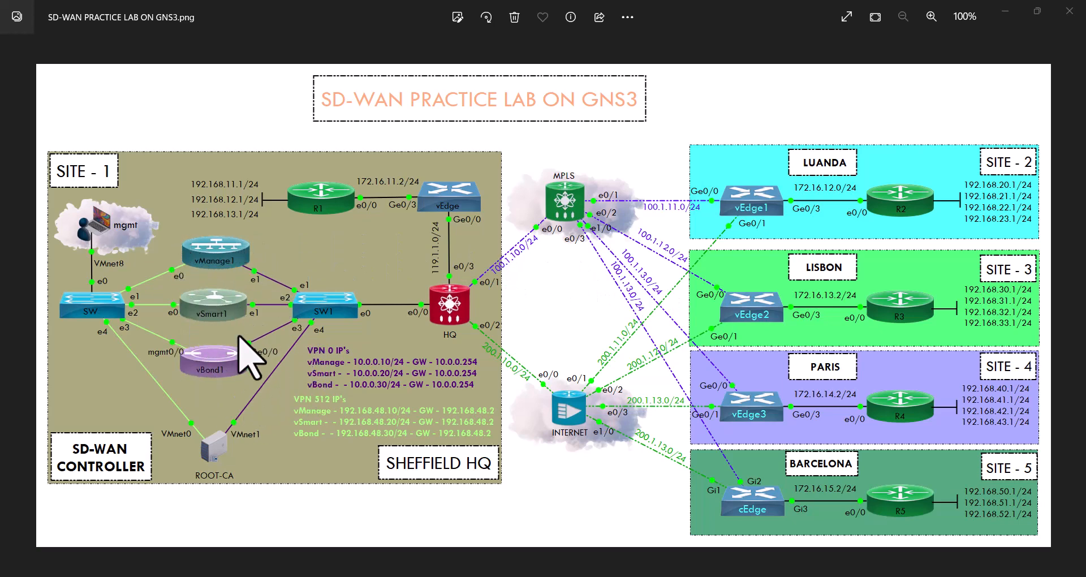
mouse_move(410, 485)
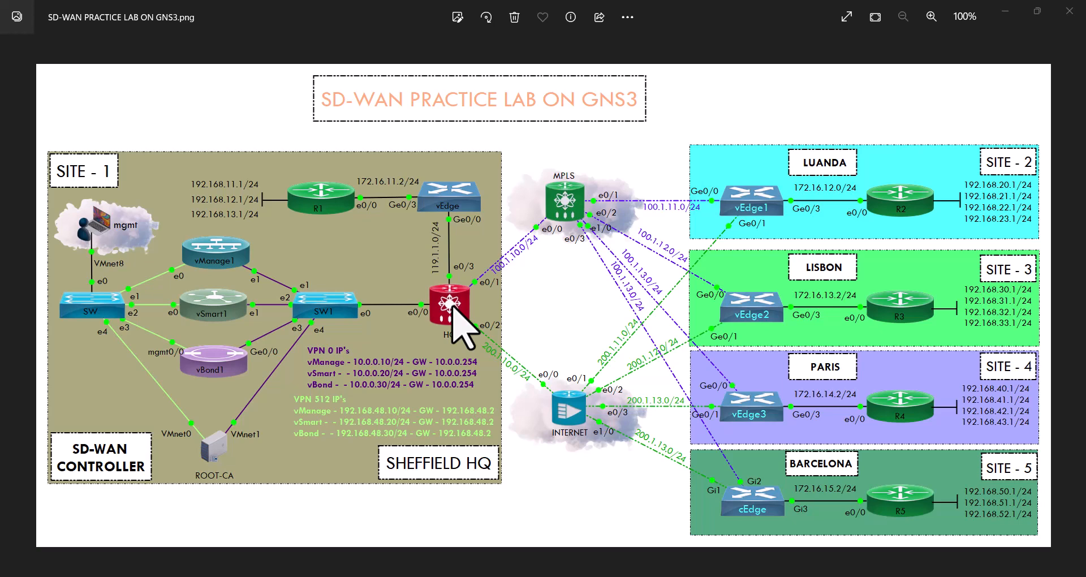
mouse_move(422, 377)
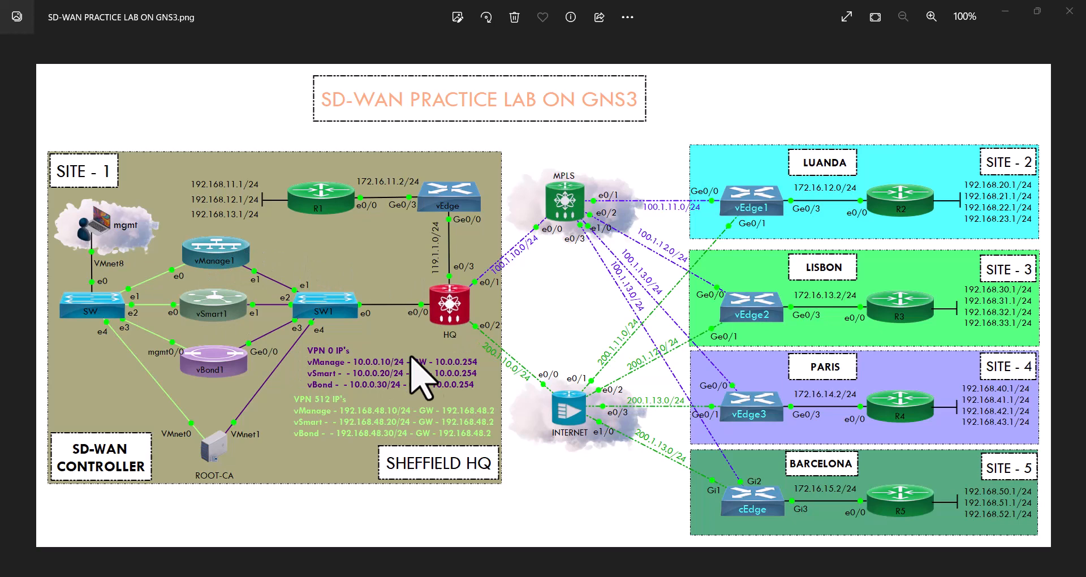
mouse_move(426, 305)
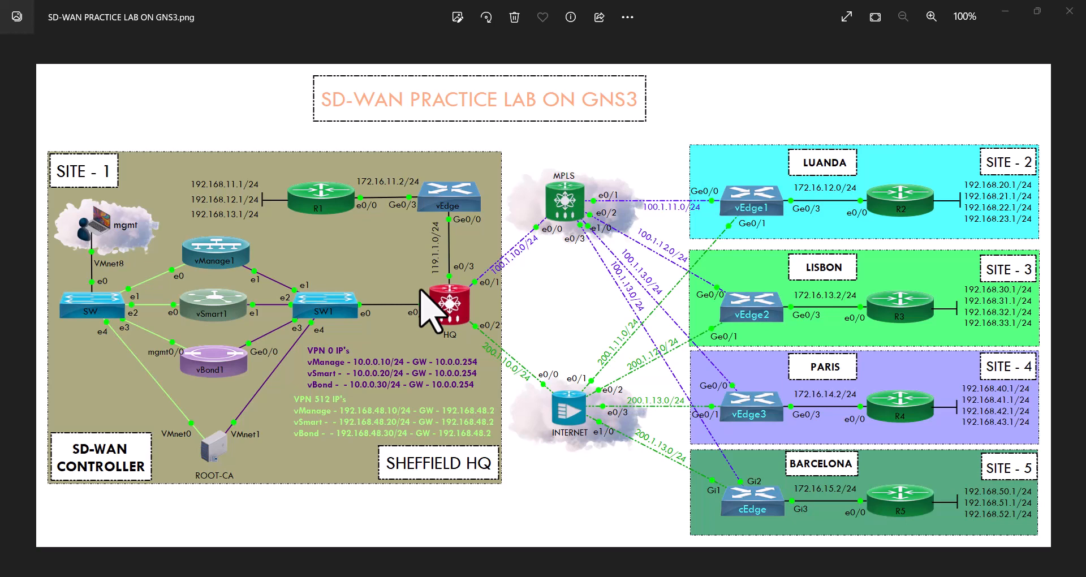
mouse_move(611, 329)
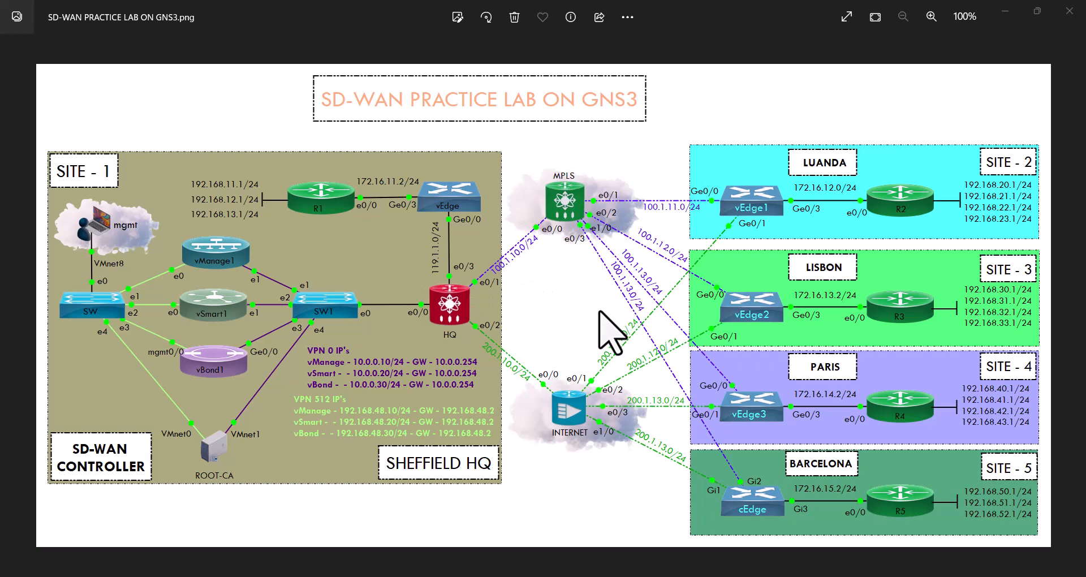
mouse_move(752, 253)
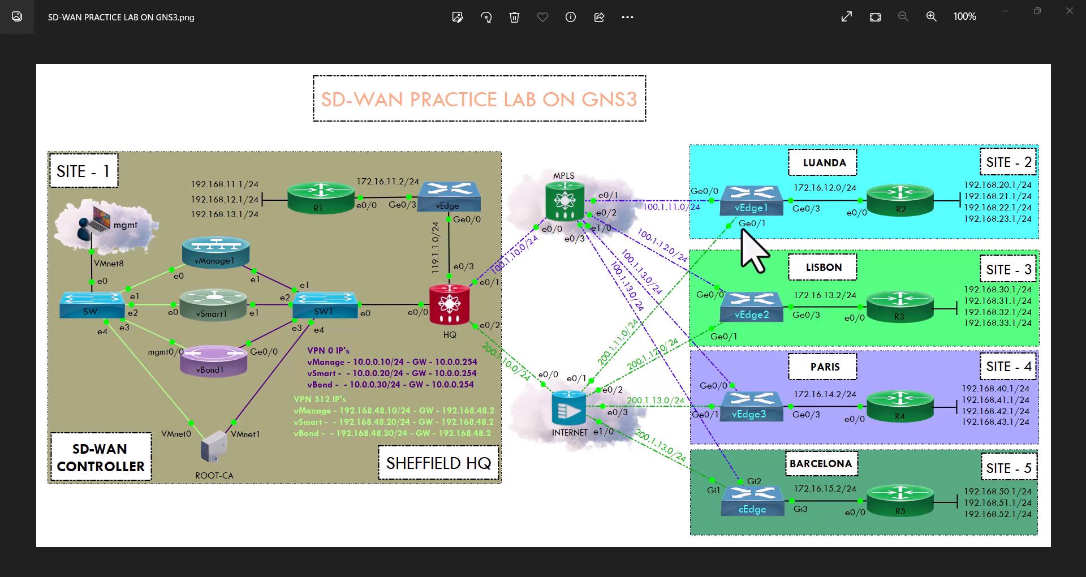
mouse_move(779, 492)
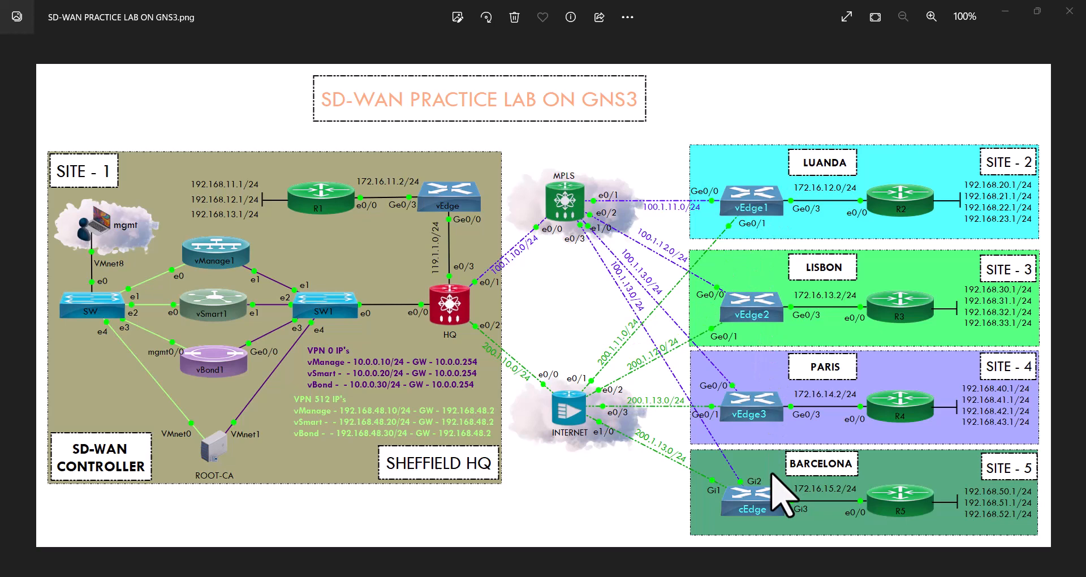
mouse_move(769, 236)
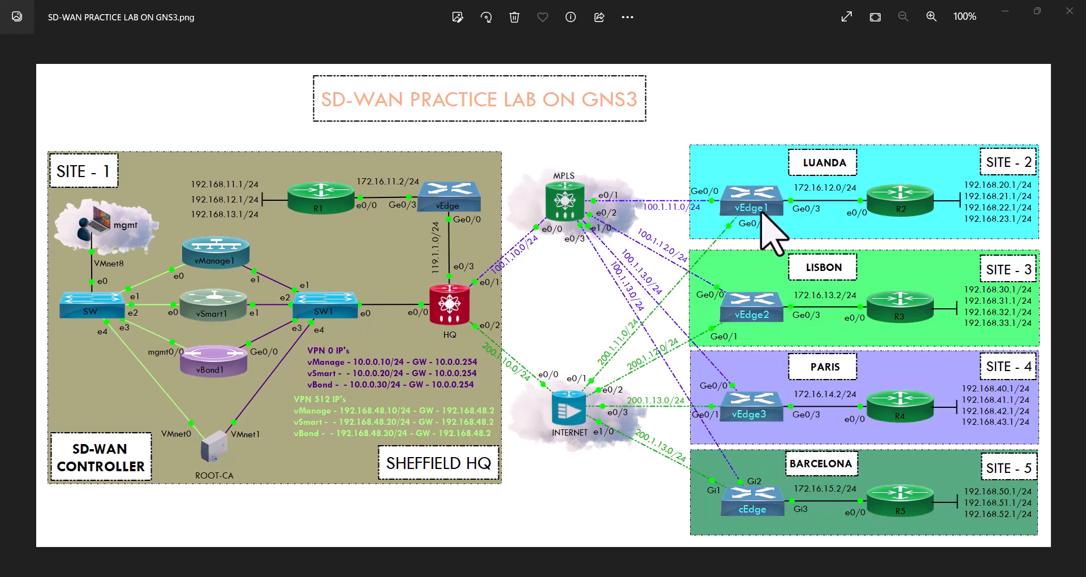
mouse_move(762, 207)
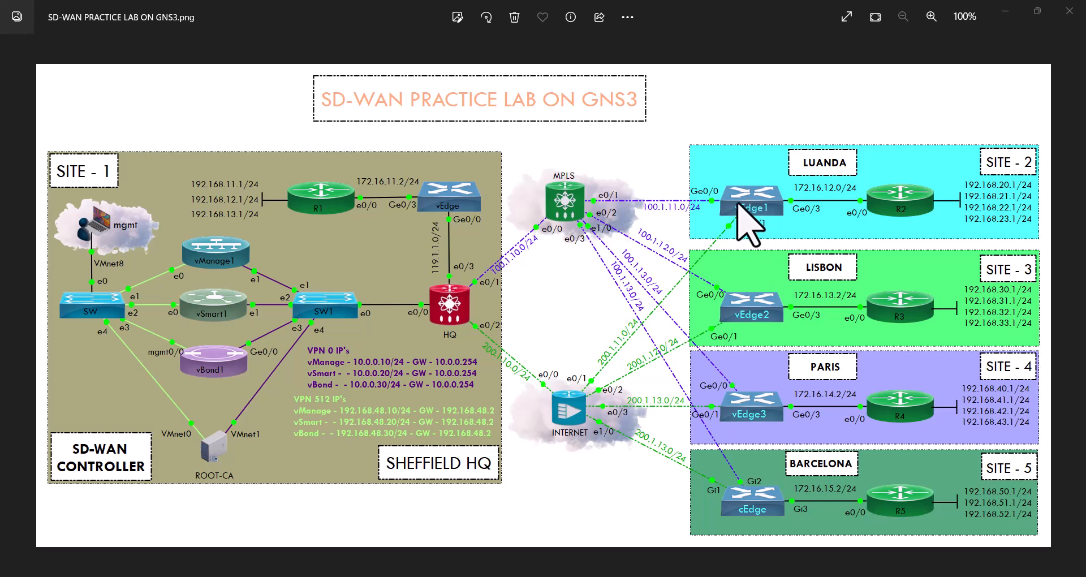
mouse_move(741, 321)
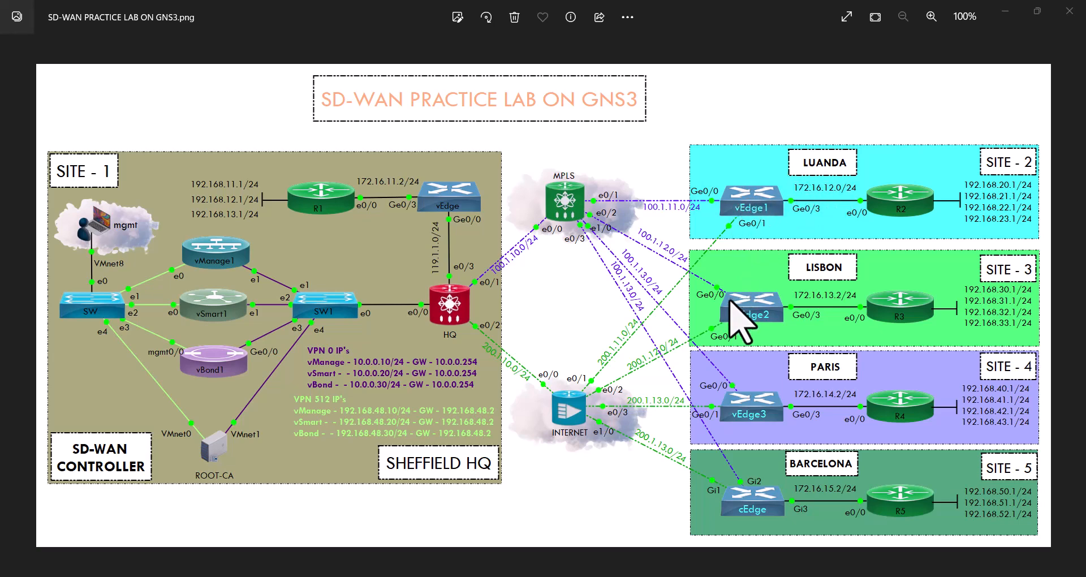
mouse_move(755, 391)
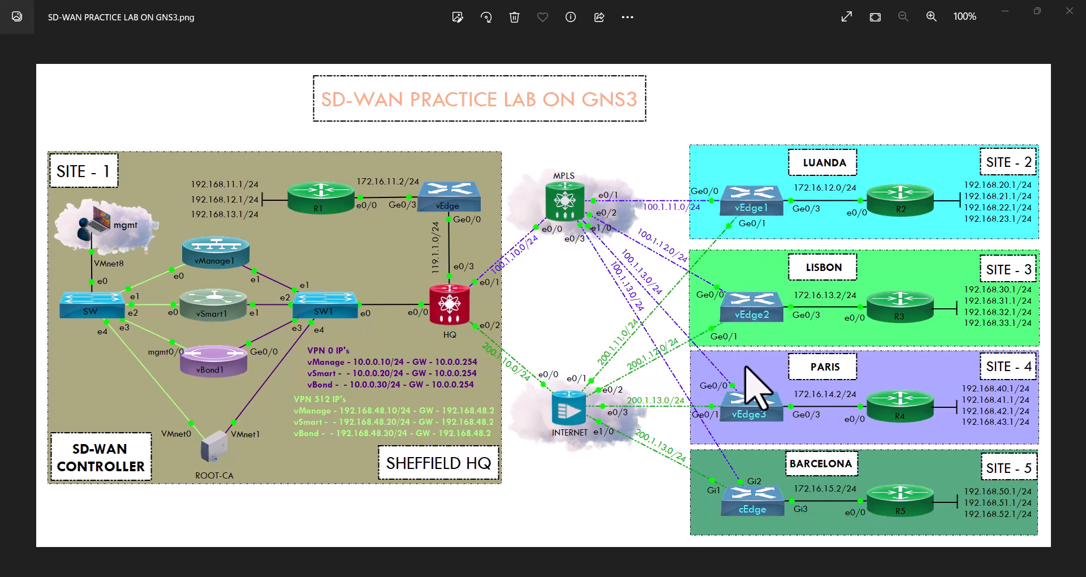
mouse_move(819, 404)
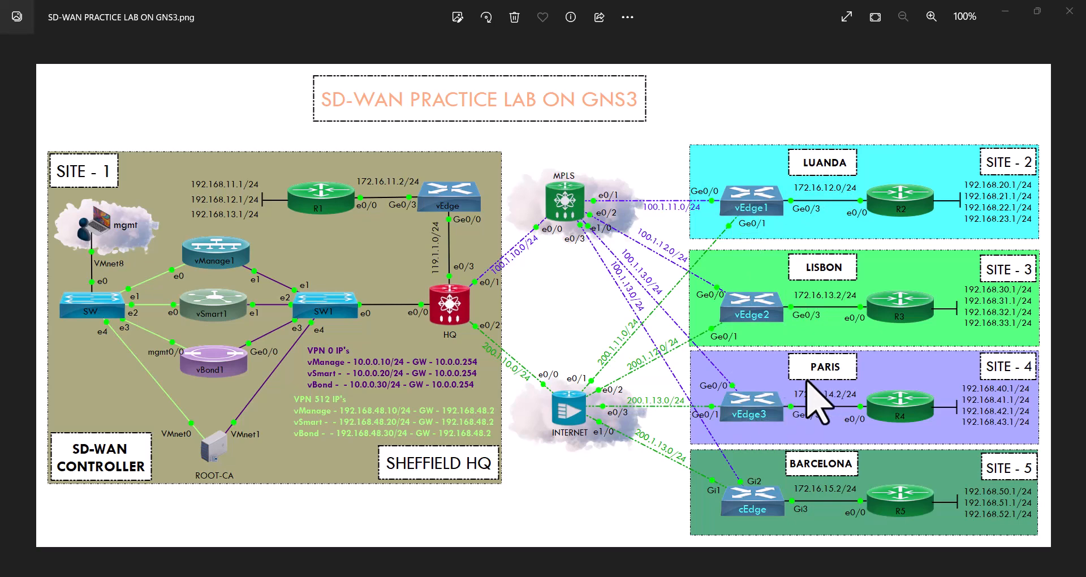
mouse_move(731, 496)
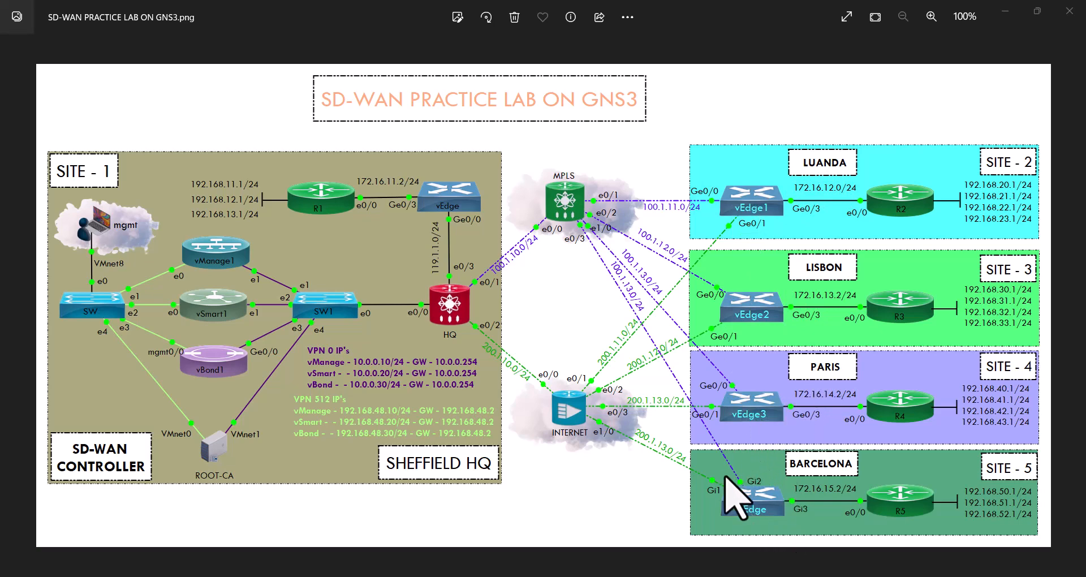
mouse_move(744, 491)
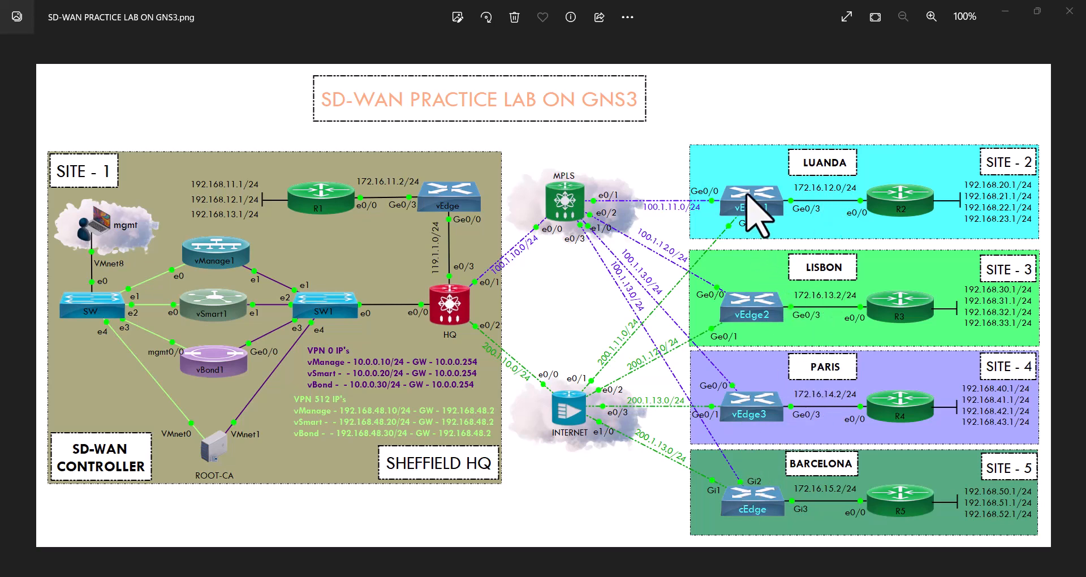
mouse_move(755, 229)
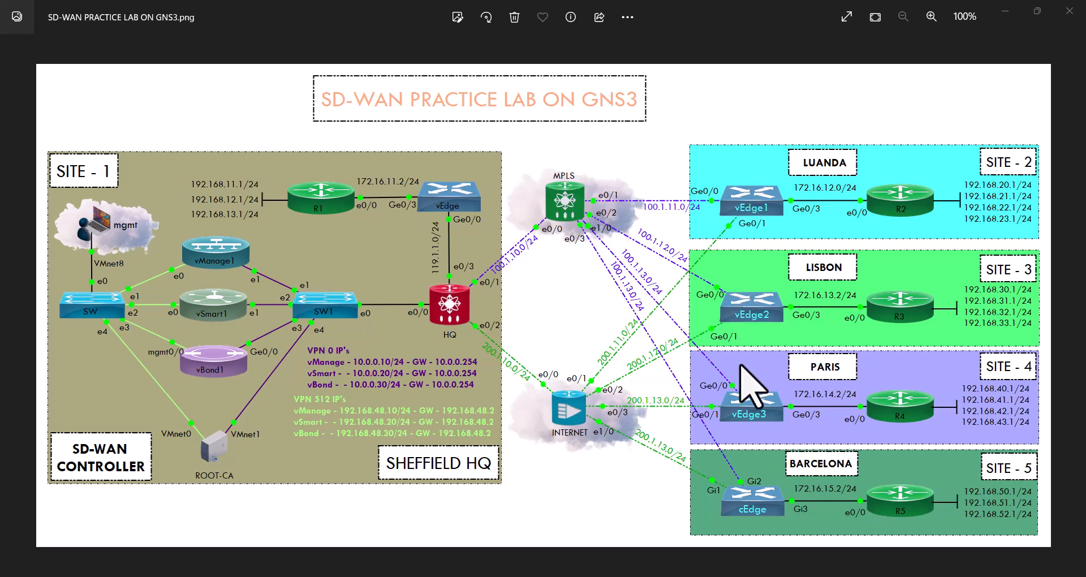
mouse_move(752, 426)
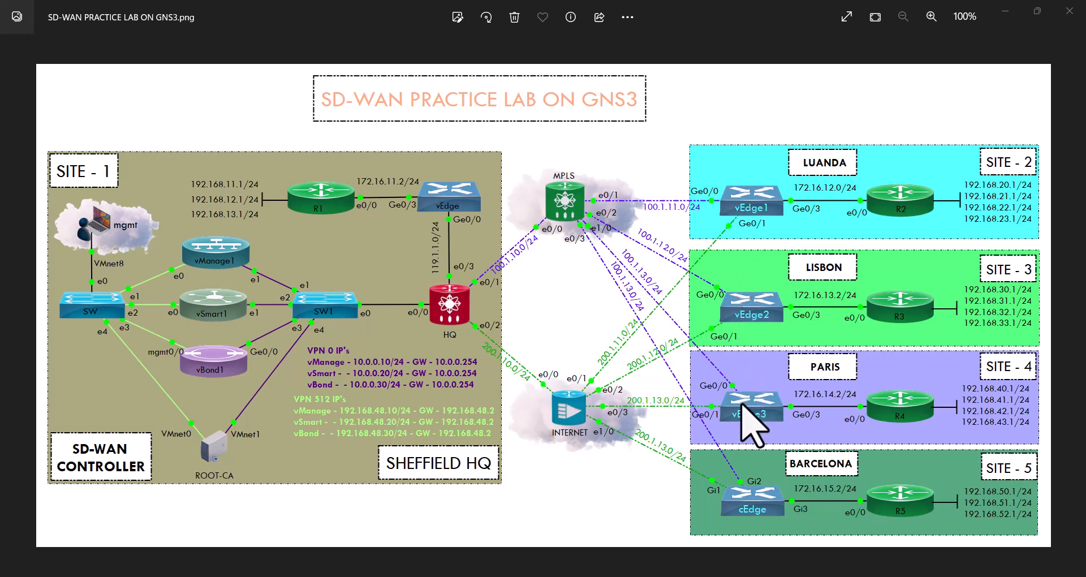
mouse_move(752, 505)
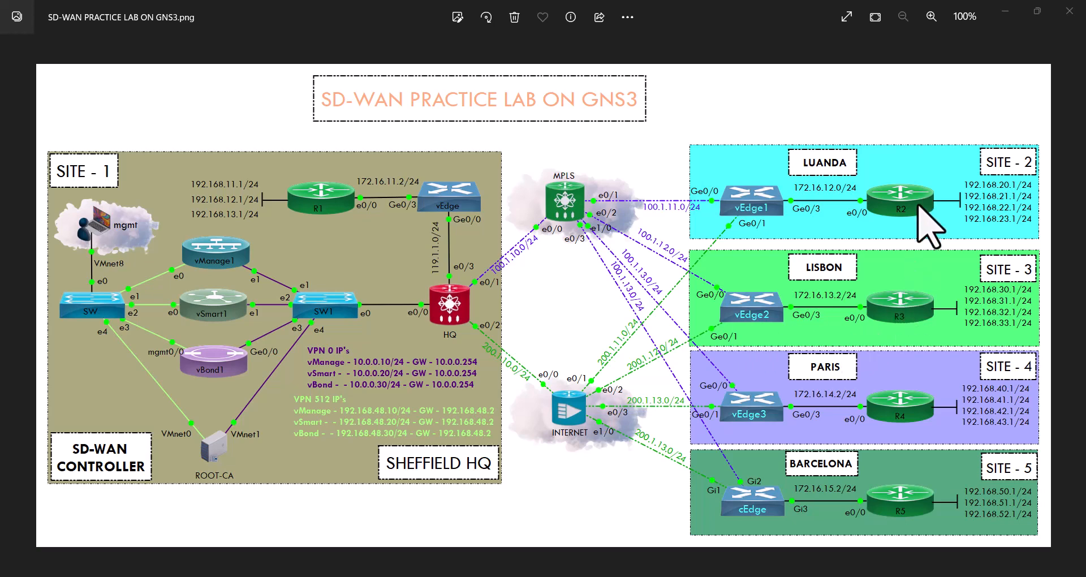
mouse_move(909, 277)
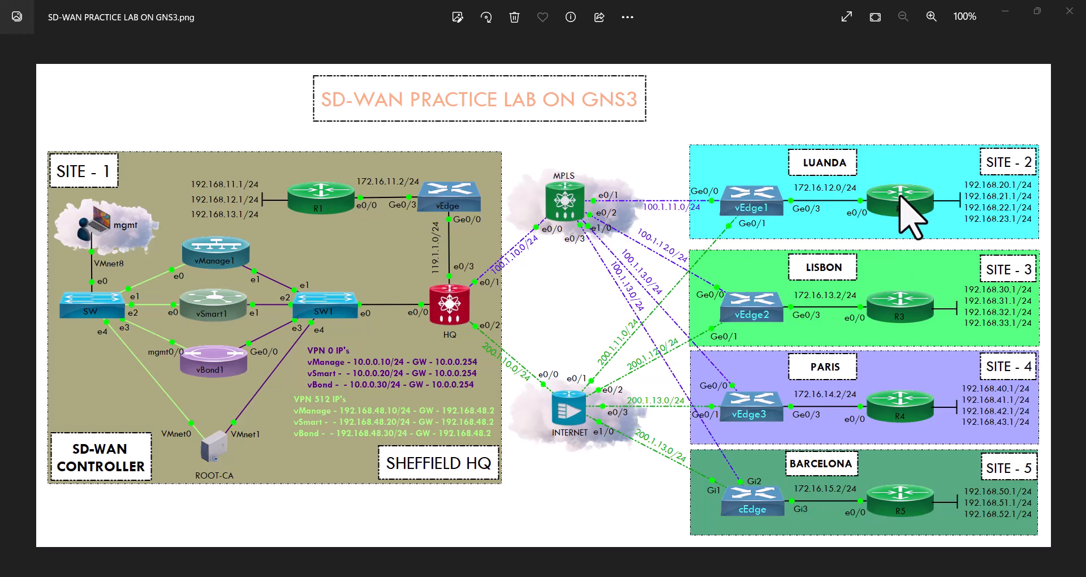
mouse_move(907, 208)
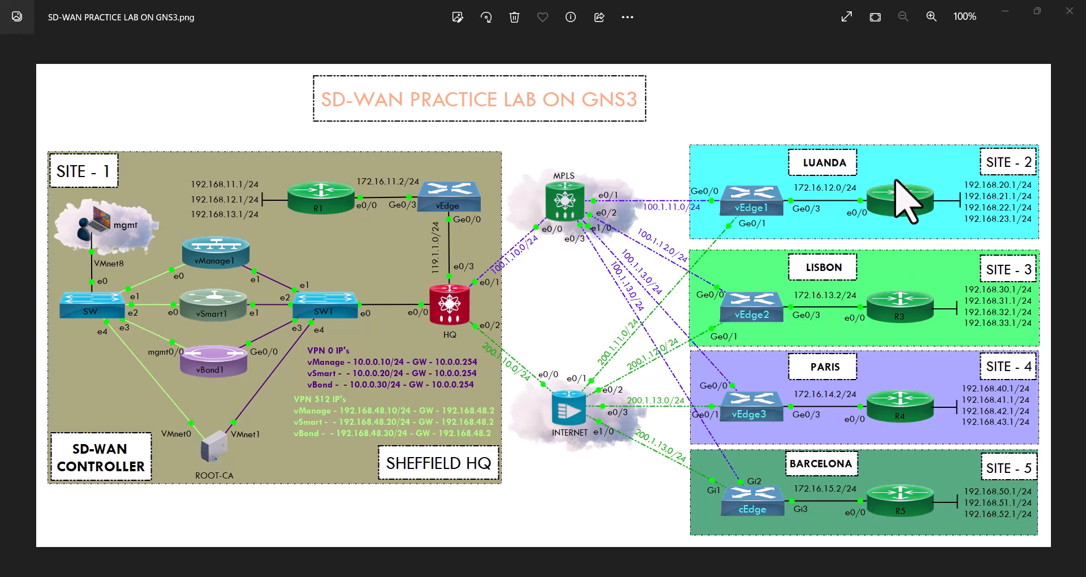
mouse_move(909, 216)
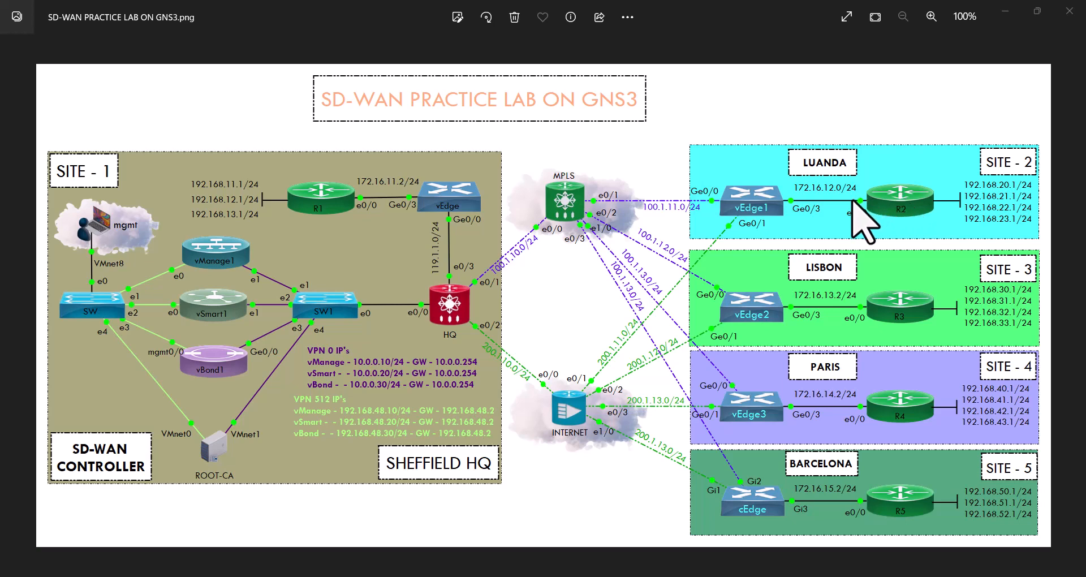
mouse_move(897, 222)
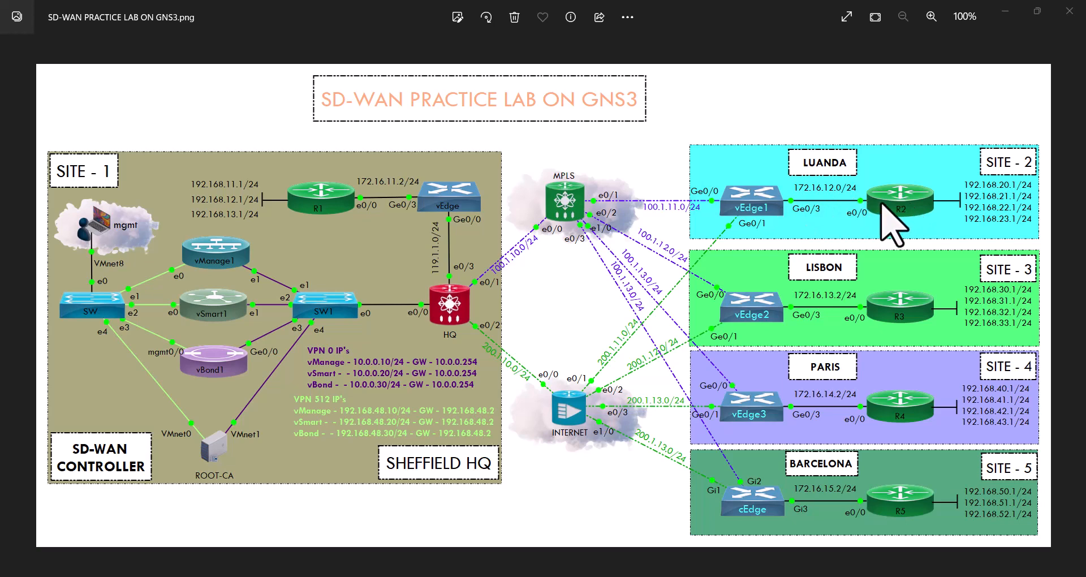
mouse_move(819, 229)
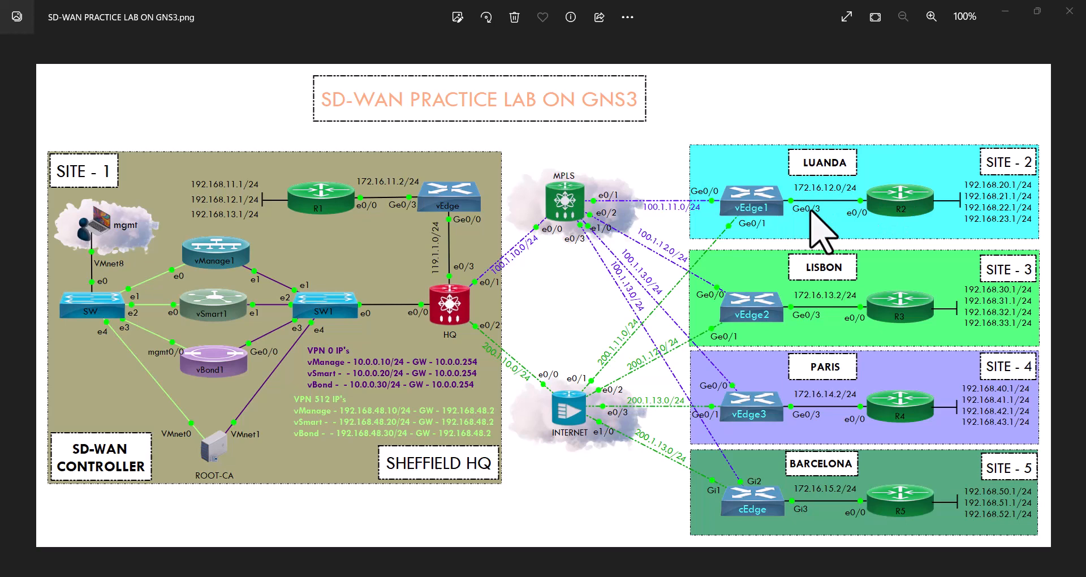
mouse_move(753, 228)
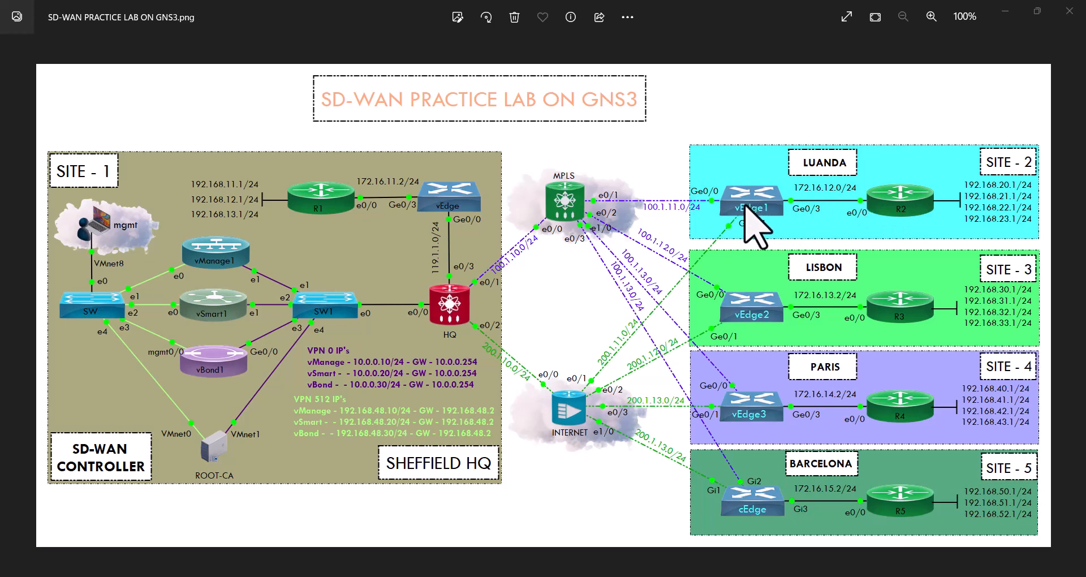
mouse_move(956, 216)
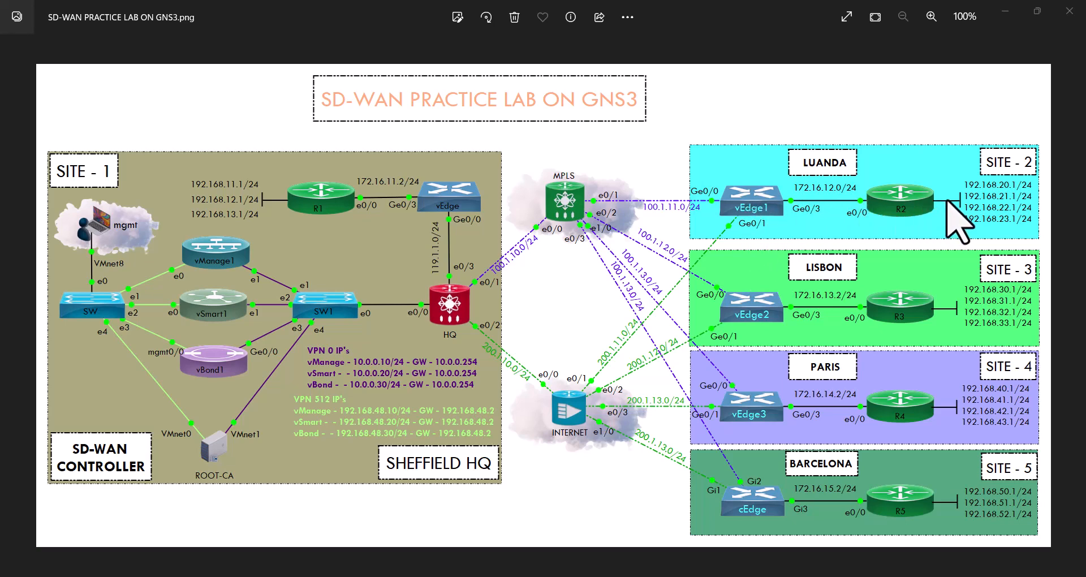
mouse_move(979, 222)
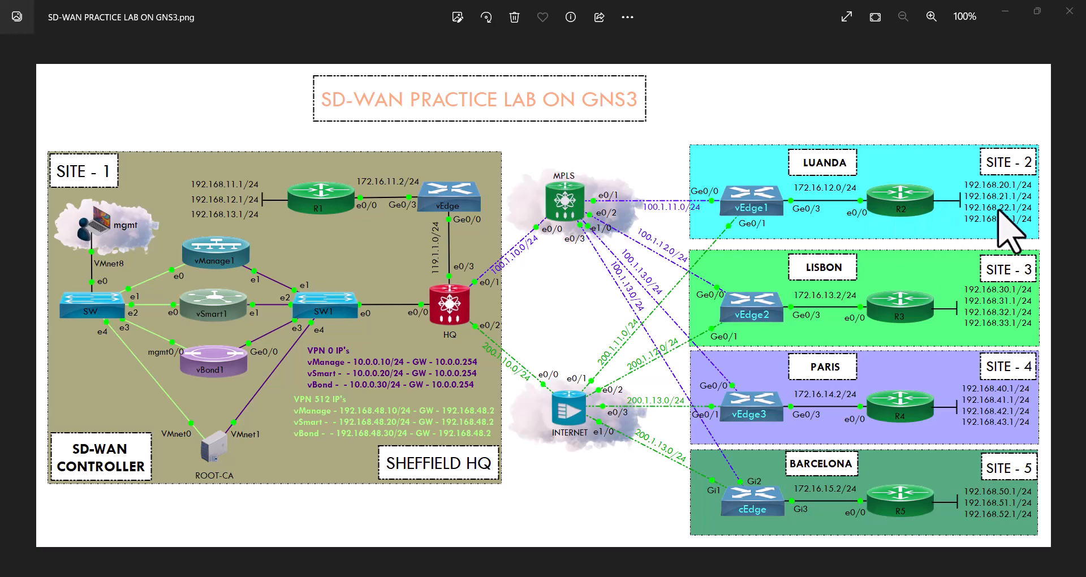
mouse_move(990, 236)
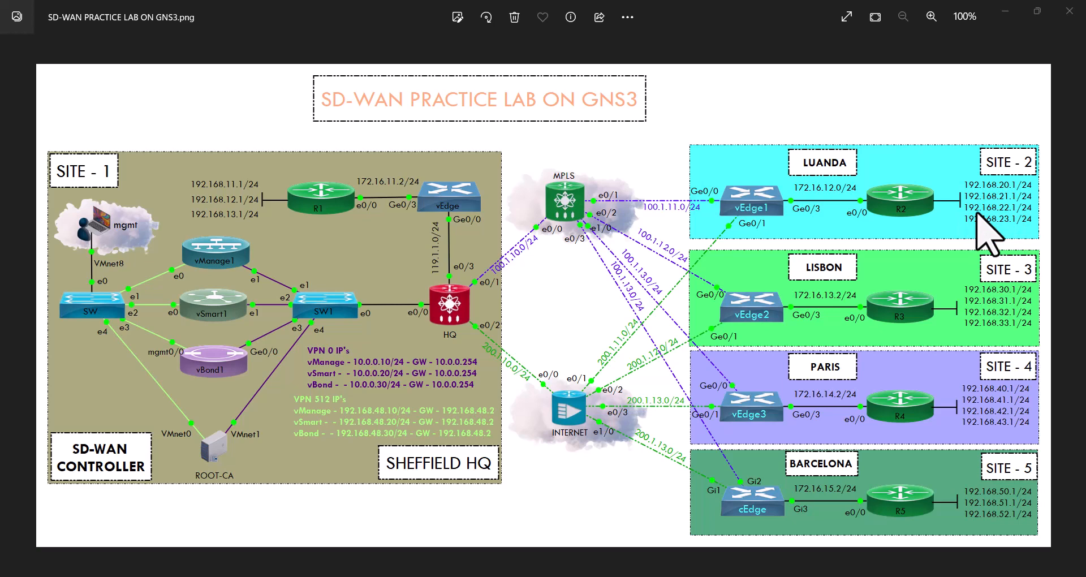
mouse_move(630, 235)
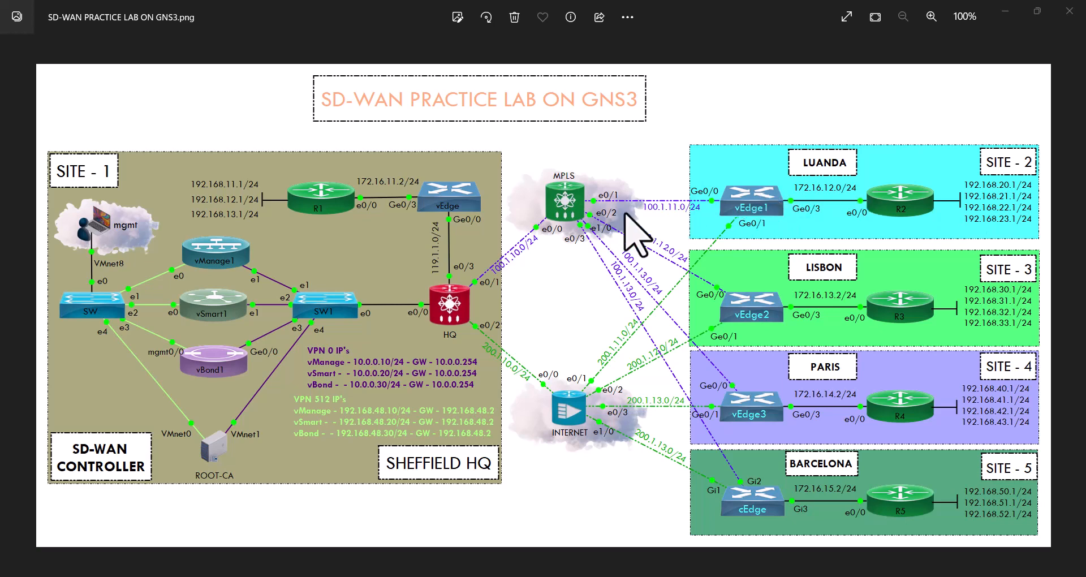
mouse_move(764, 235)
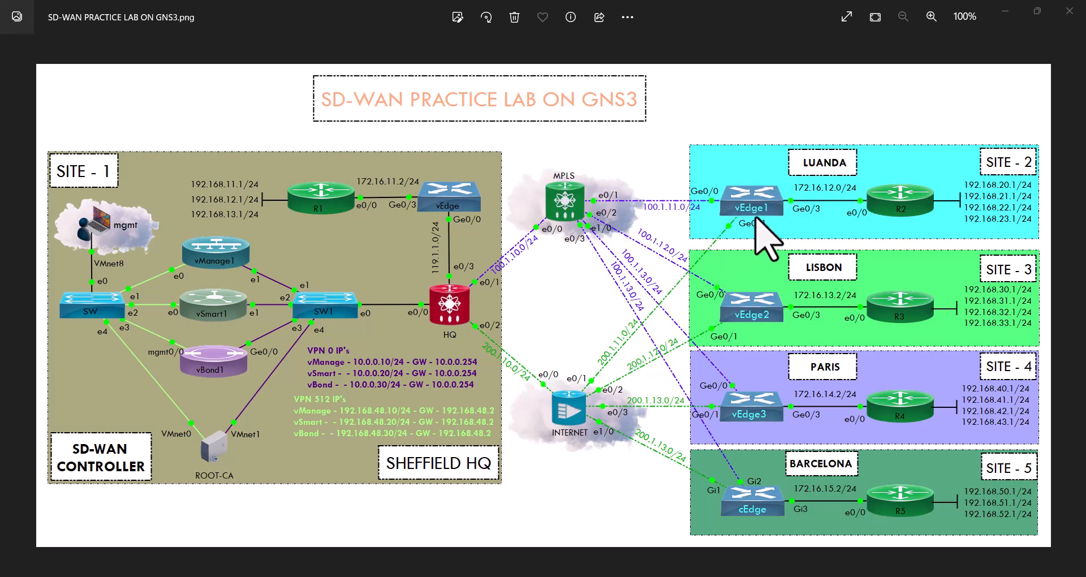
mouse_move(755, 260)
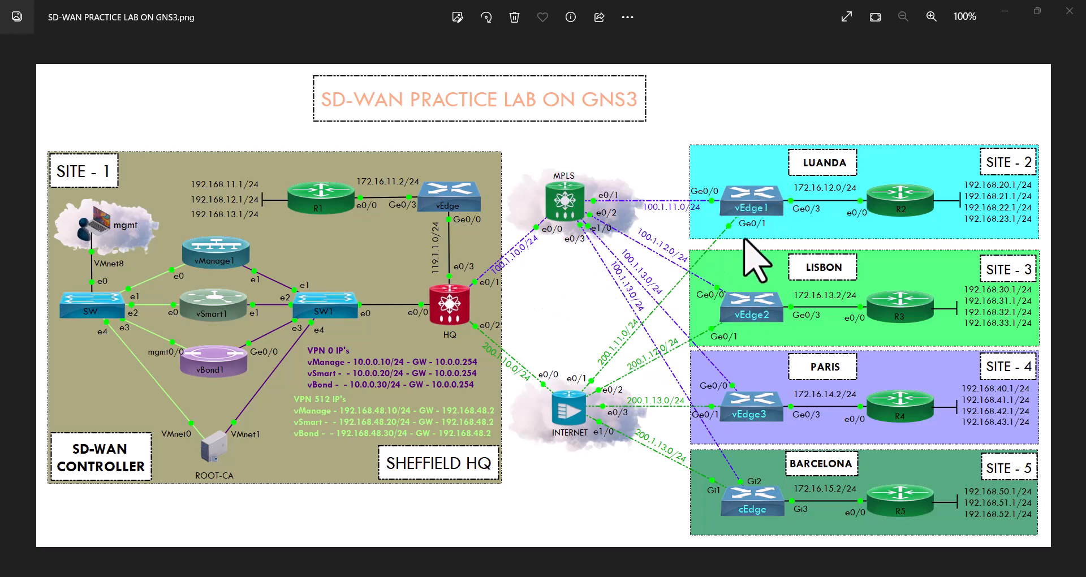
mouse_move(750, 360)
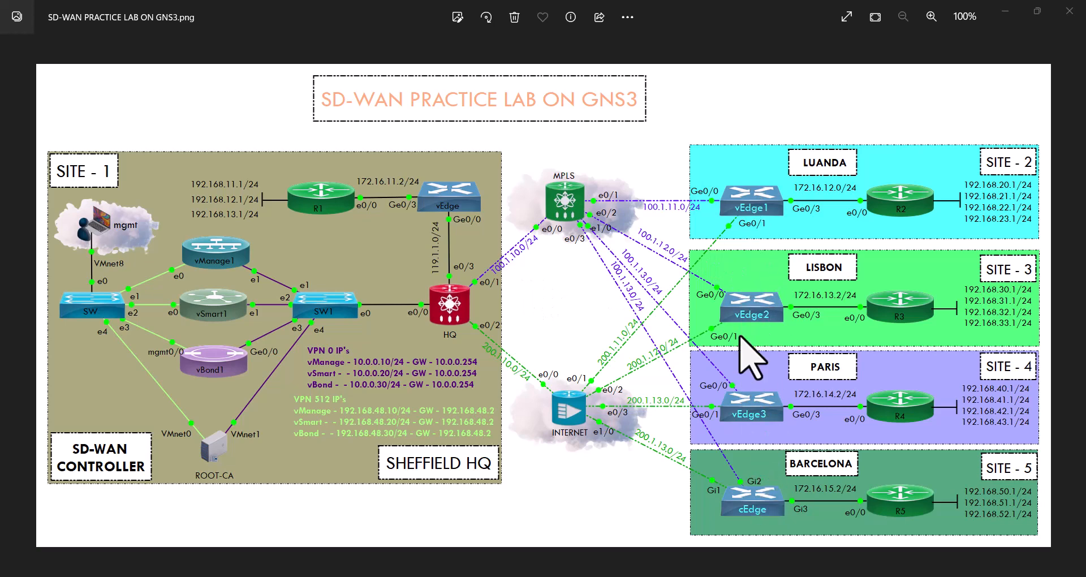
mouse_move(907, 478)
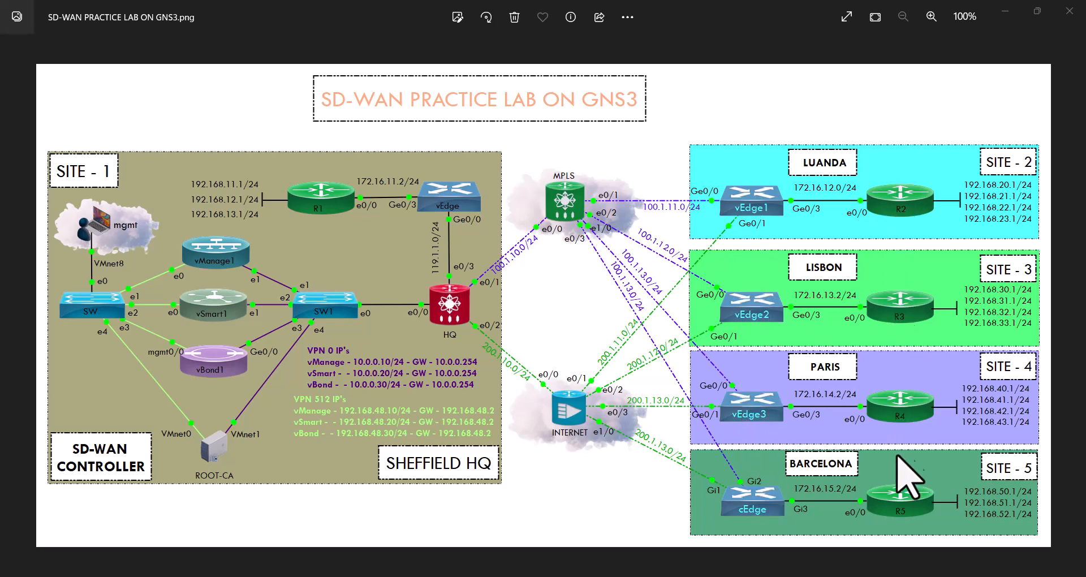
mouse_move(906, 374)
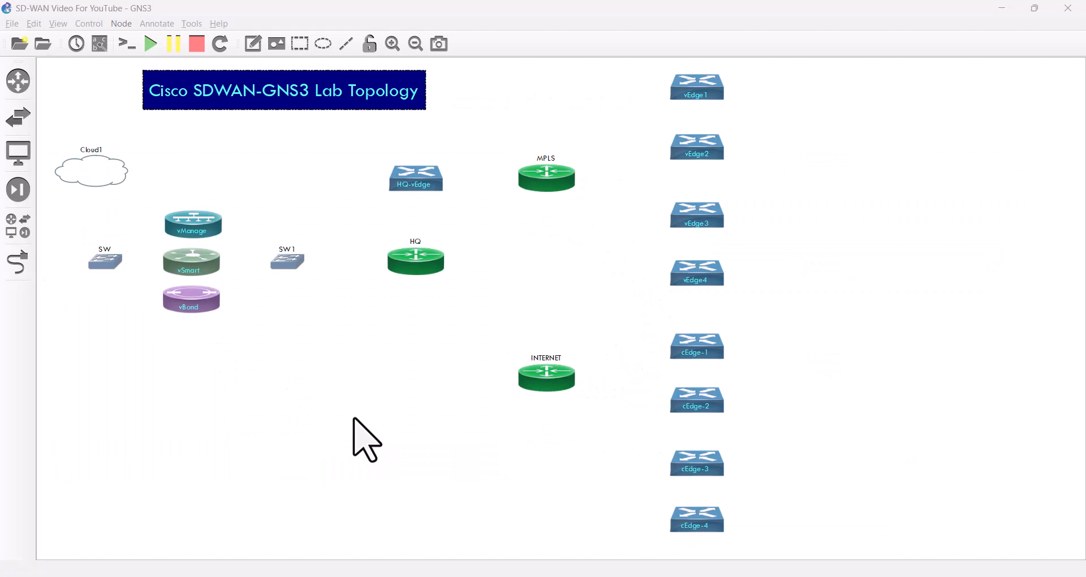
mouse_move(367, 440)
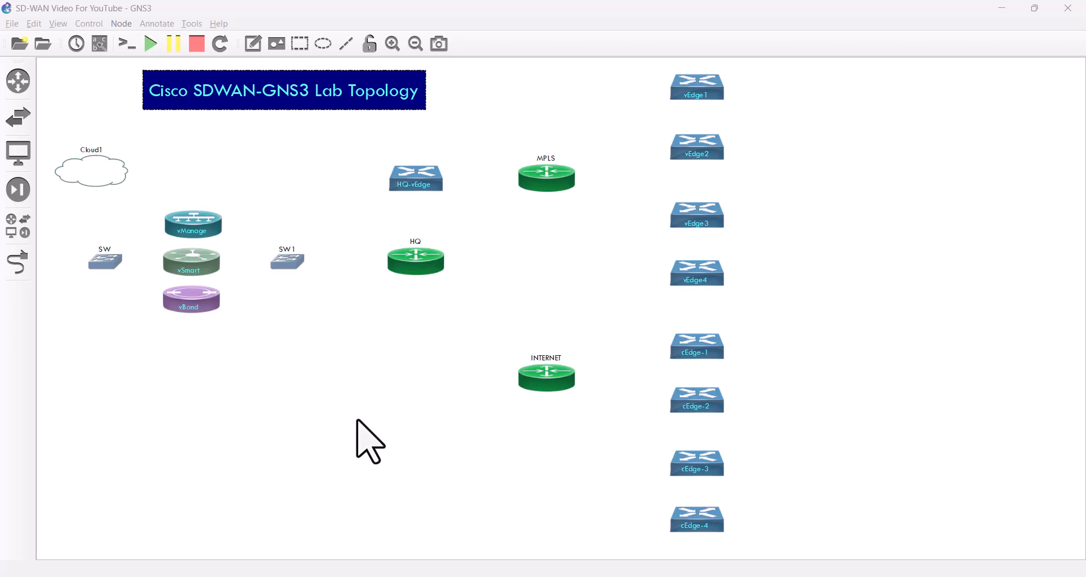
mouse_move(358, 388)
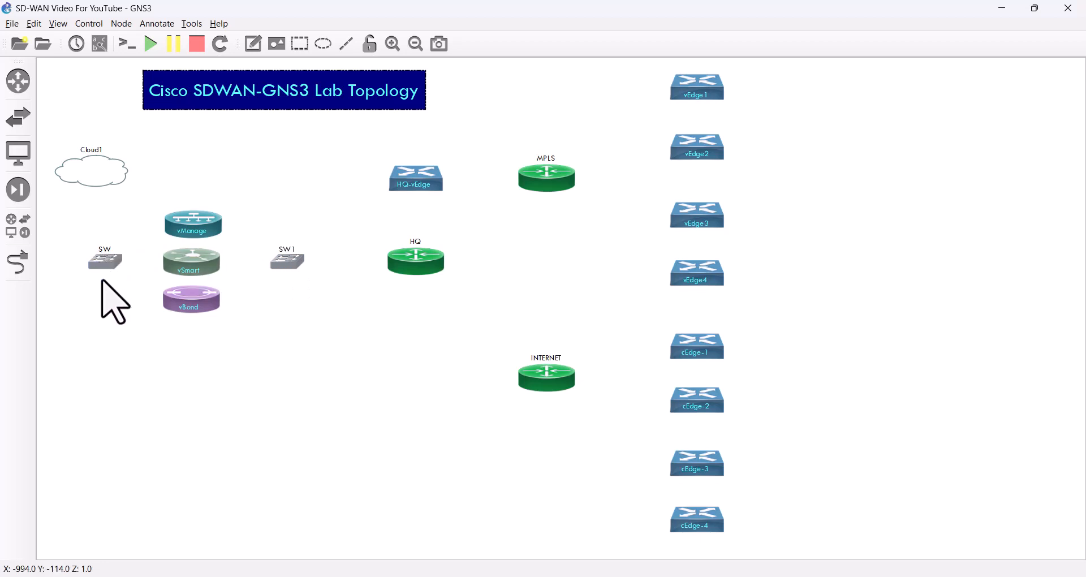
Swap the grey icons on SW and SW1 for the custom blue switch symbol.
right_click(107, 260)
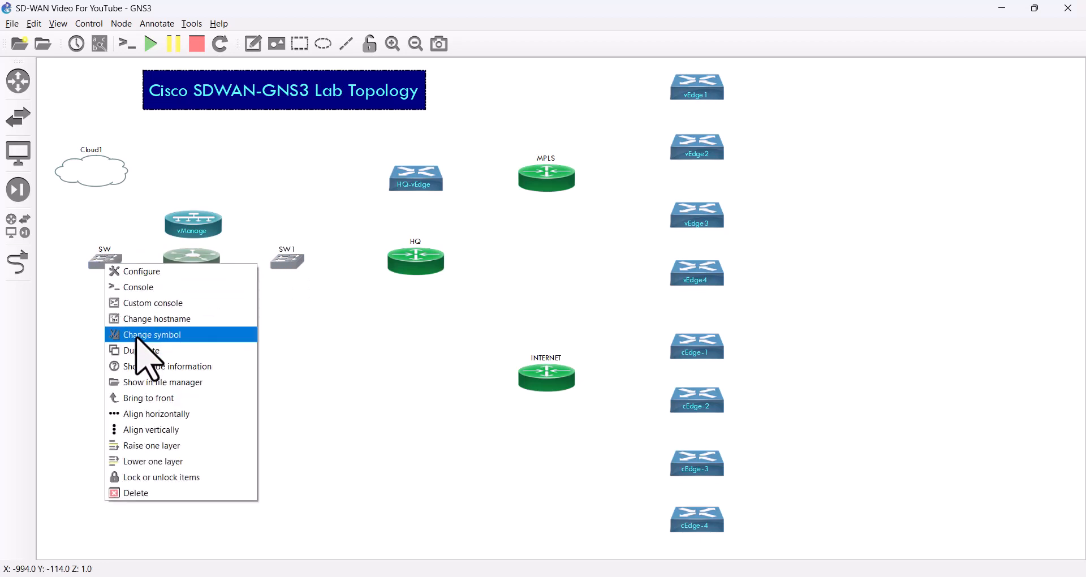
click(150, 334)
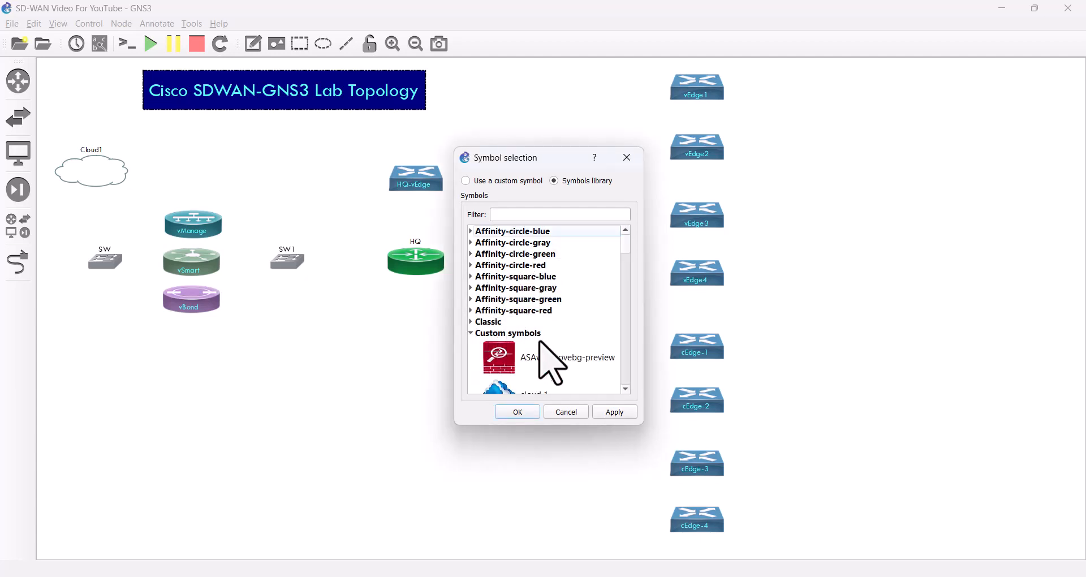
scroll(down, 3)
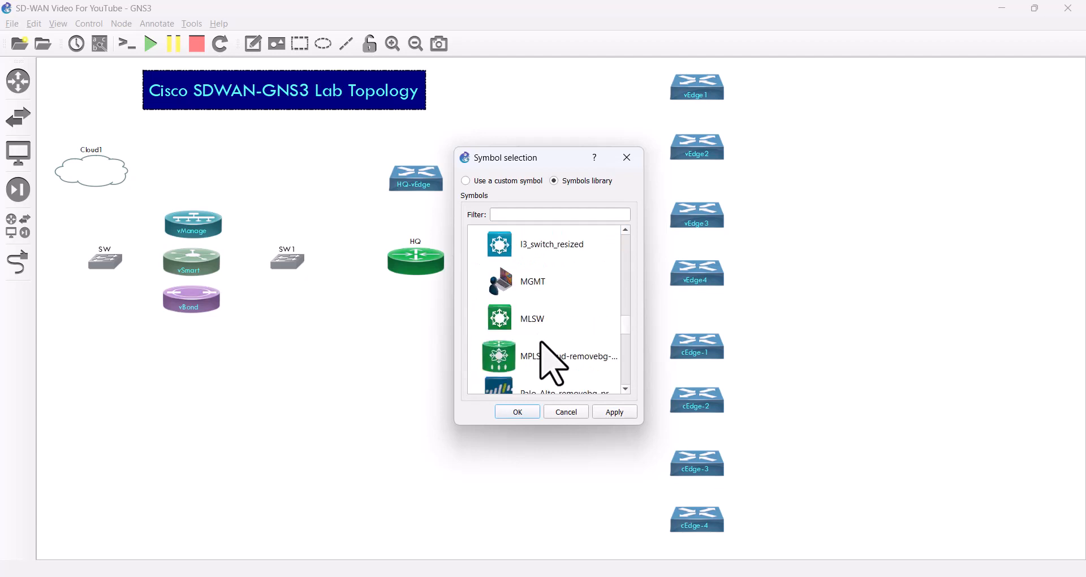
scroll(down, 3)
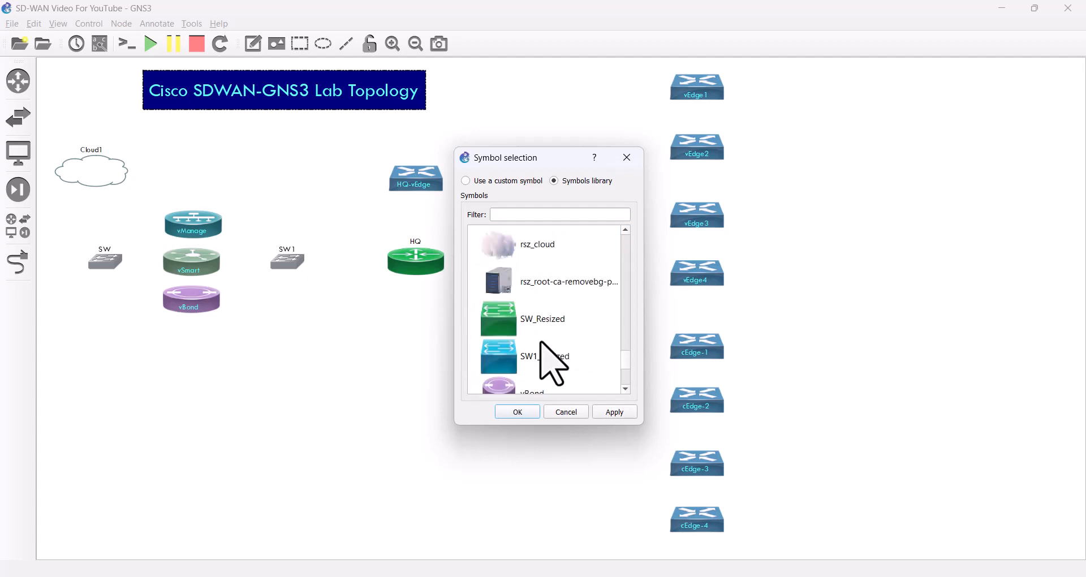
click(614, 411)
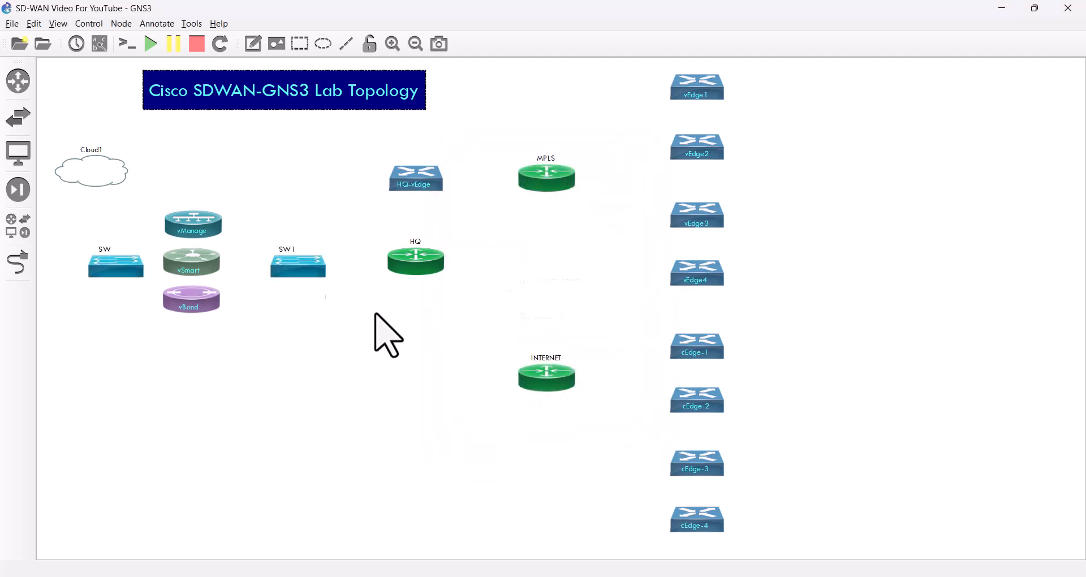
click(298, 266)
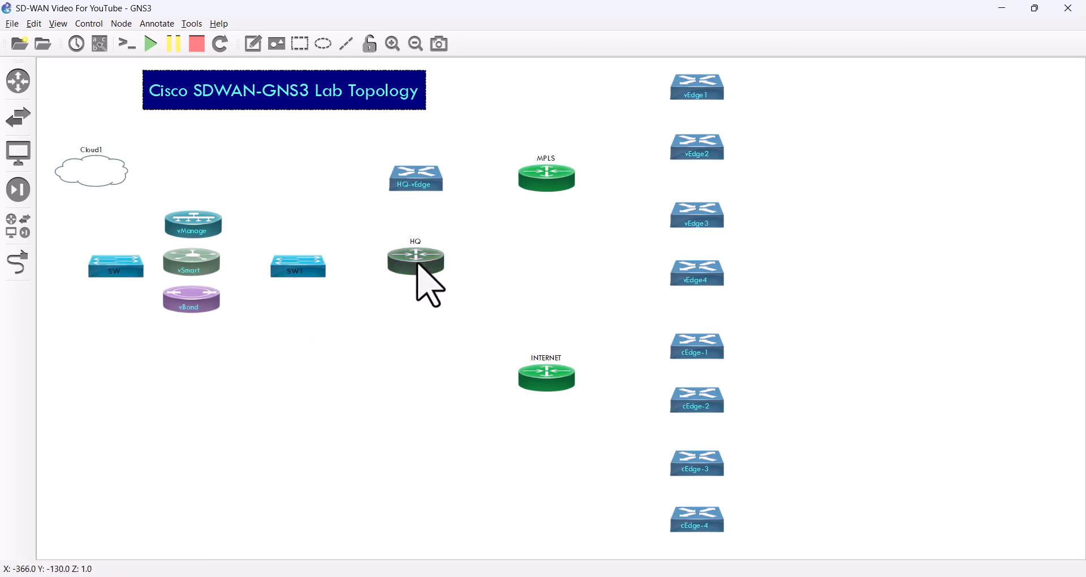
Give the HQ router the red HQ-removebg-preview custom symbol.
right_click(415, 260)
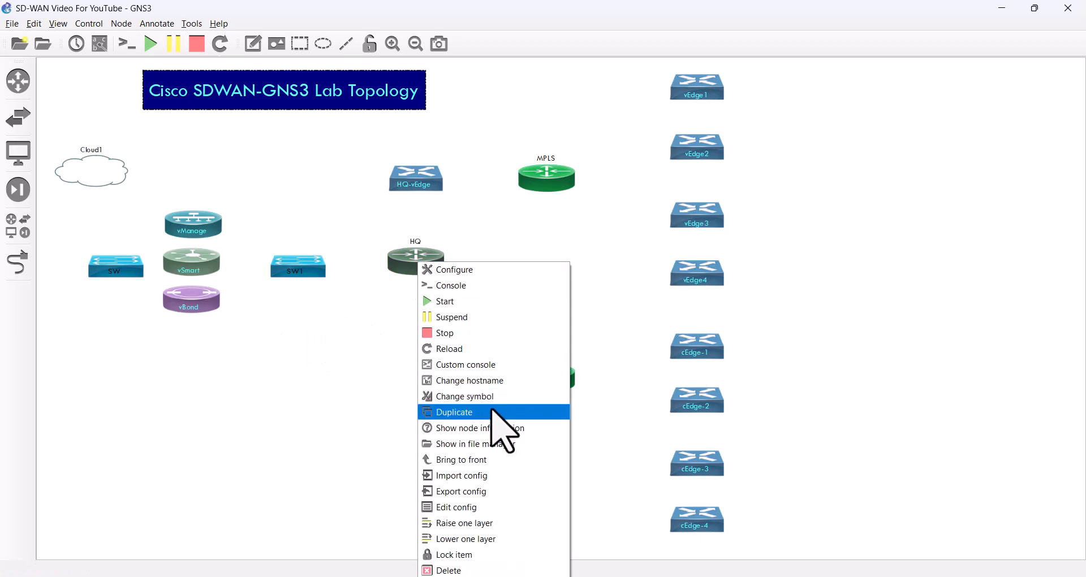
click(465, 396)
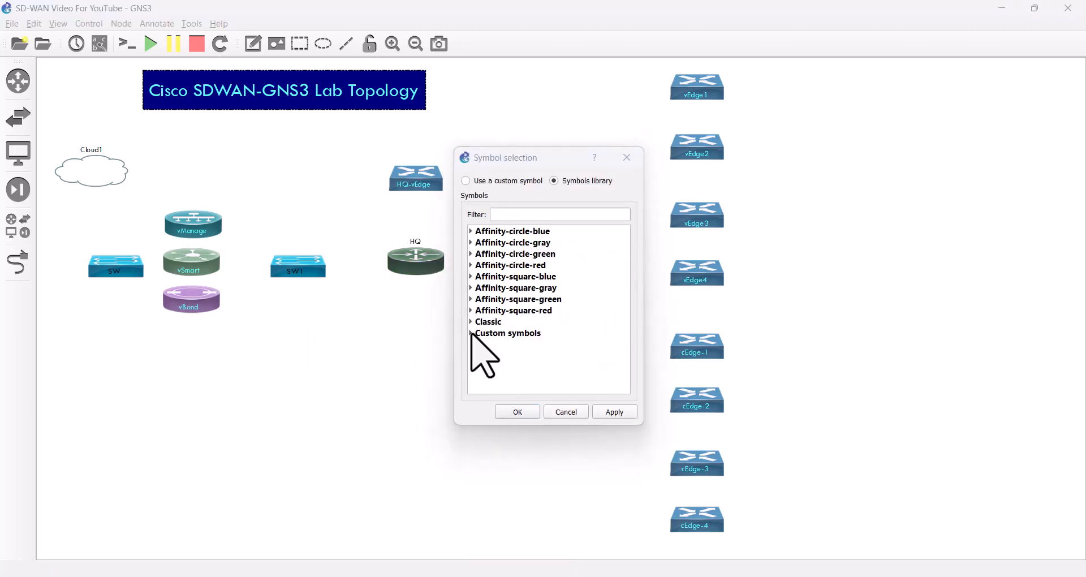
click(474, 333)
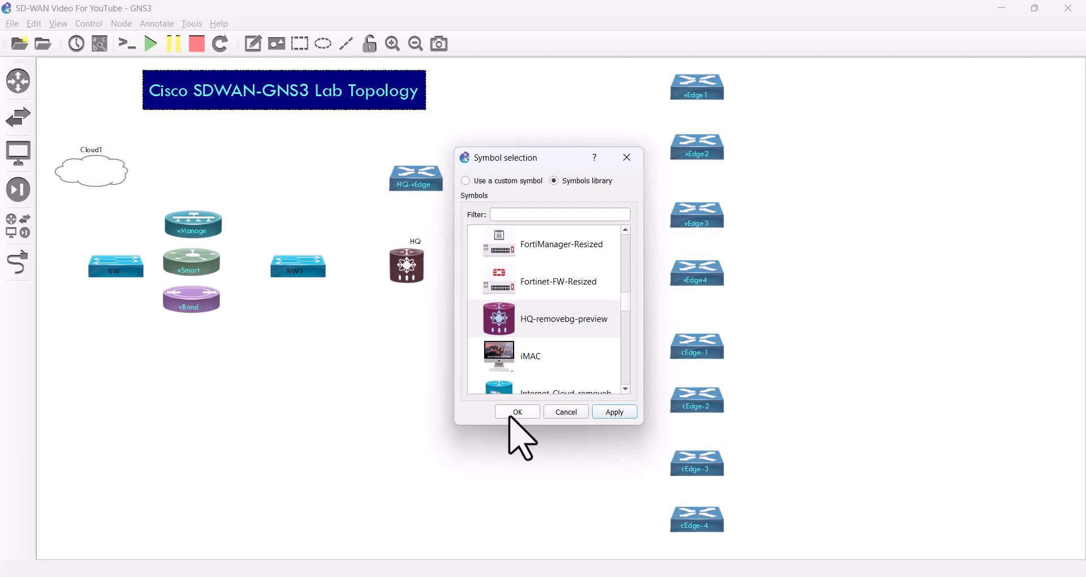
click(517, 411)
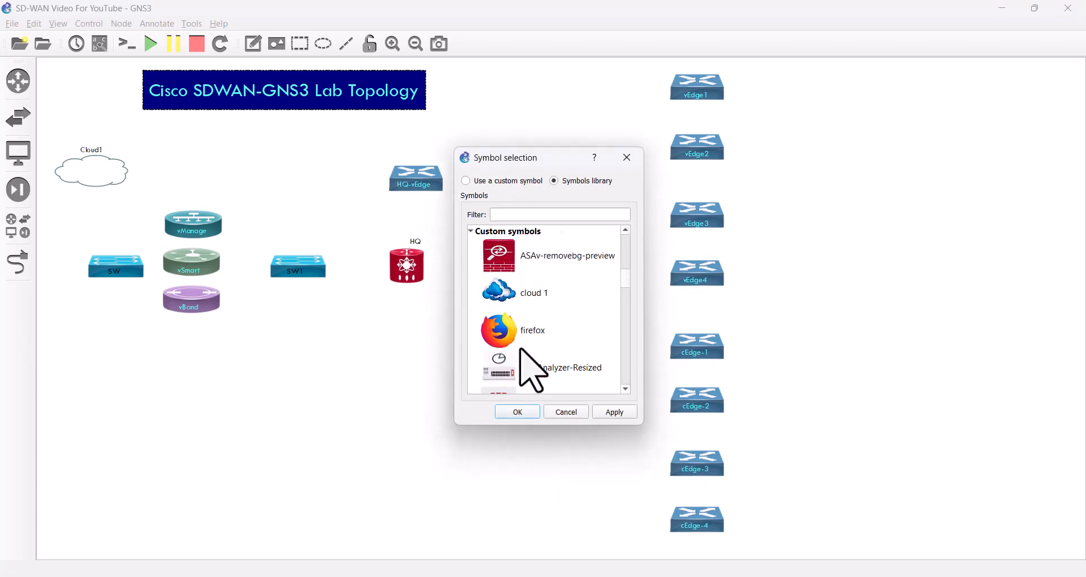
Begin choosing a custom symbol for the next router.
scroll(down, 3)
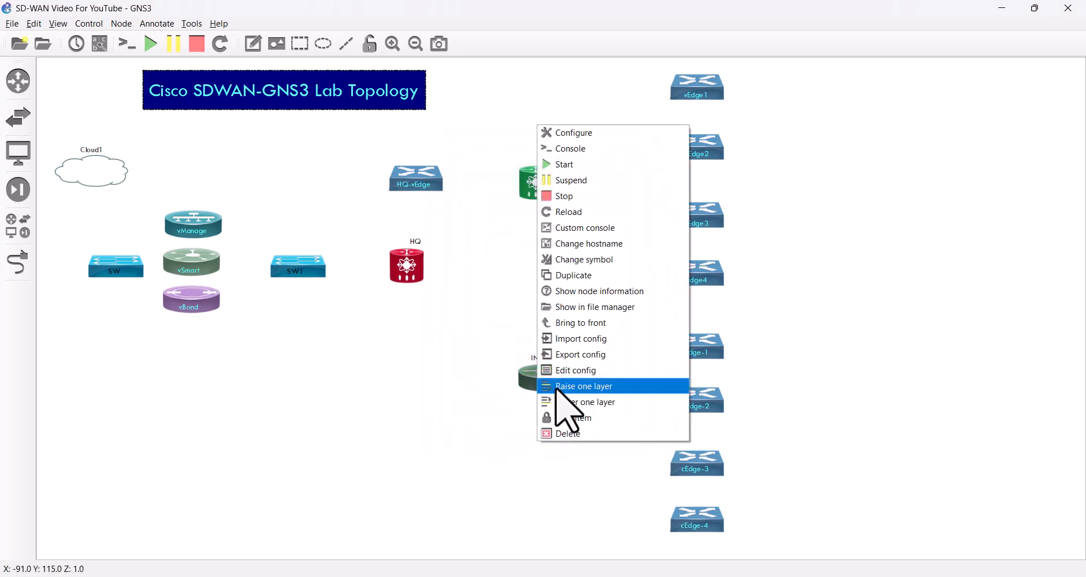
click(583, 259)
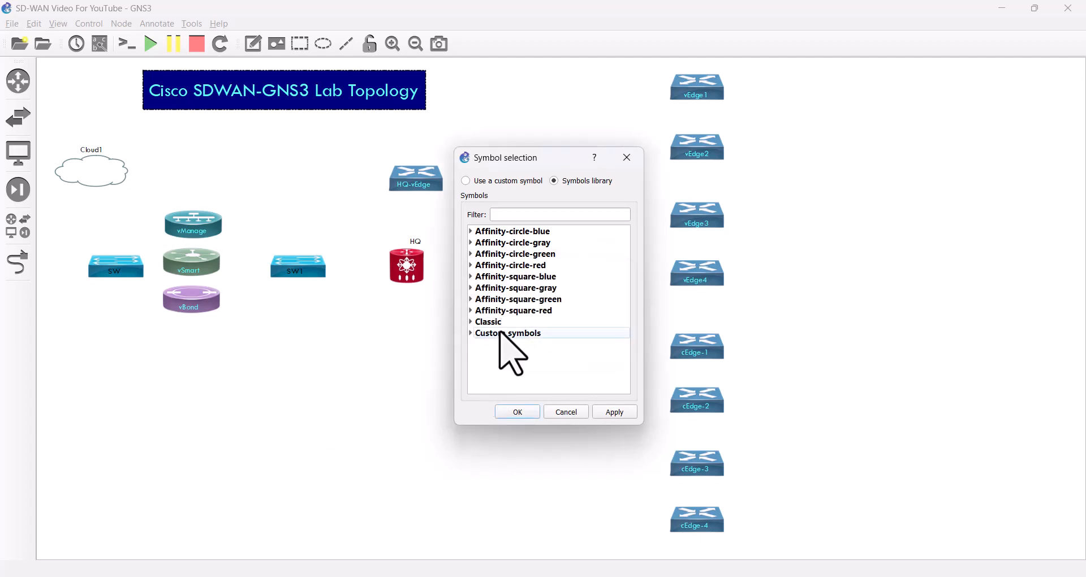
click(470, 333)
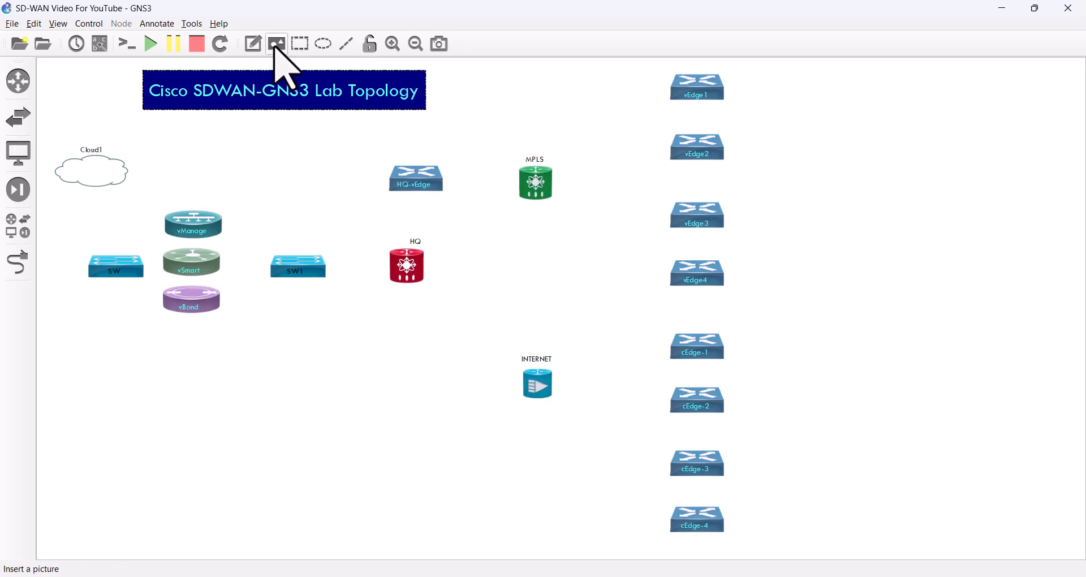
Insert the rsz_cloud picture, delete the stray MPLS1 node, and drag the cloud under INTERNET.
click(275, 44)
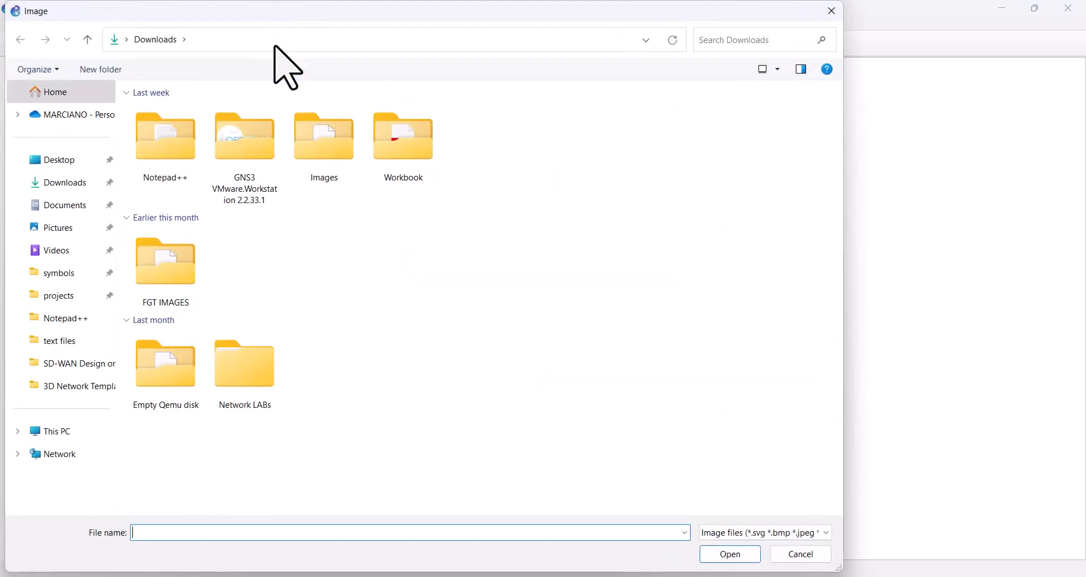
mouse_move(58, 296)
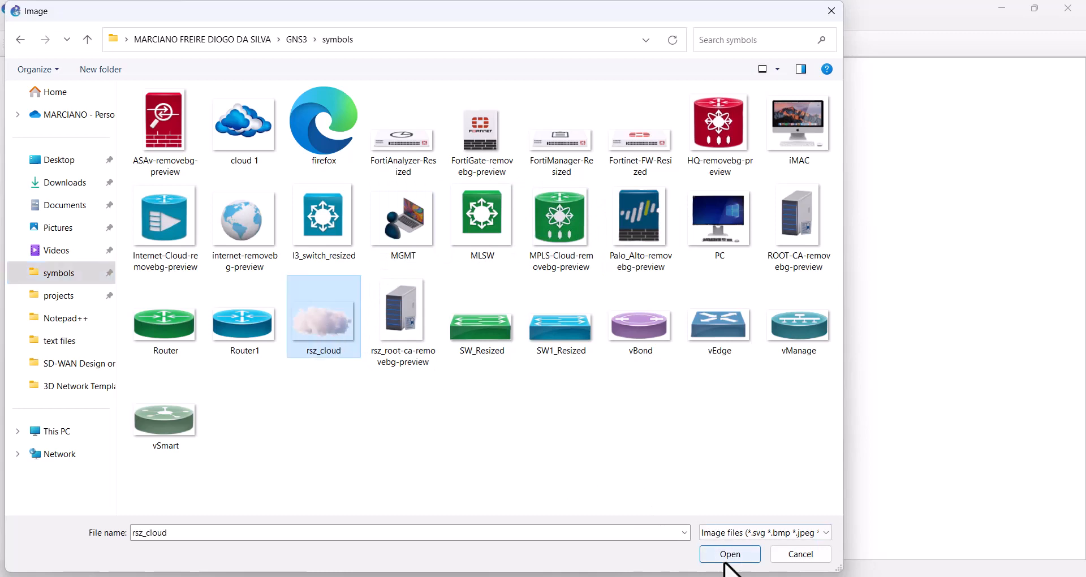
click(728, 553)
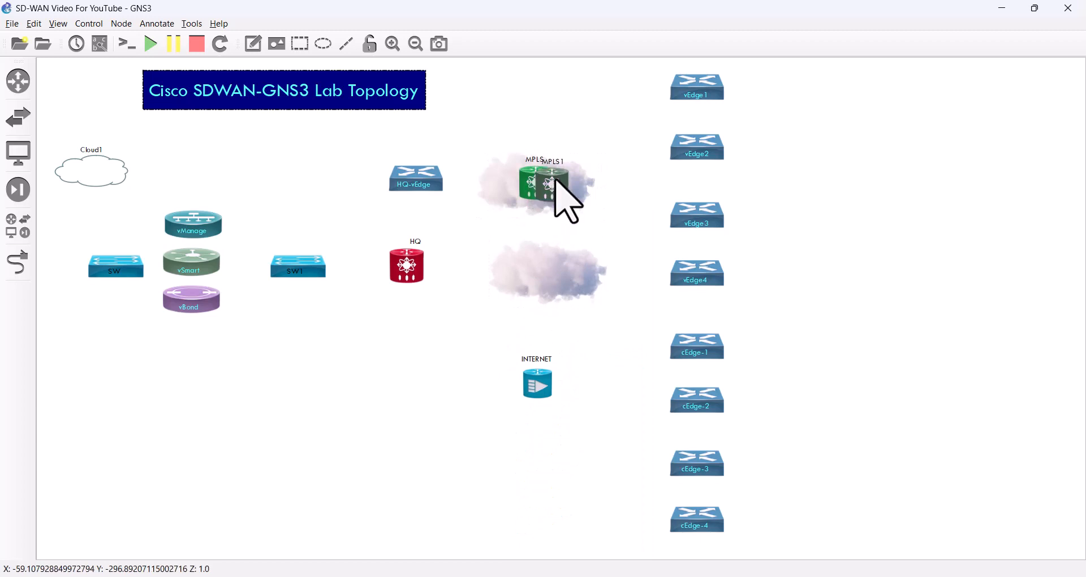
right_click(549, 185)
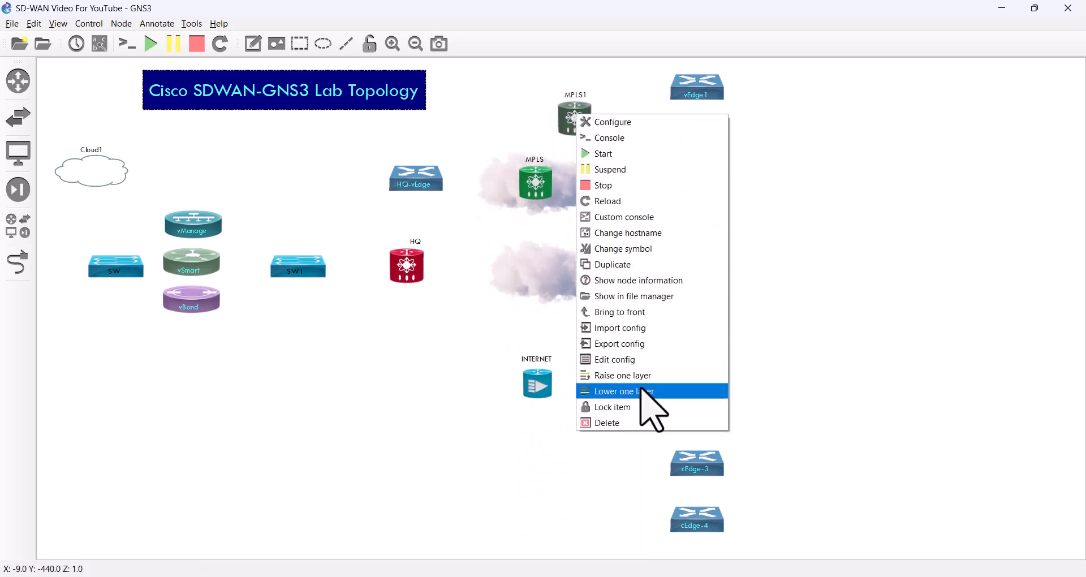
click(620, 391)
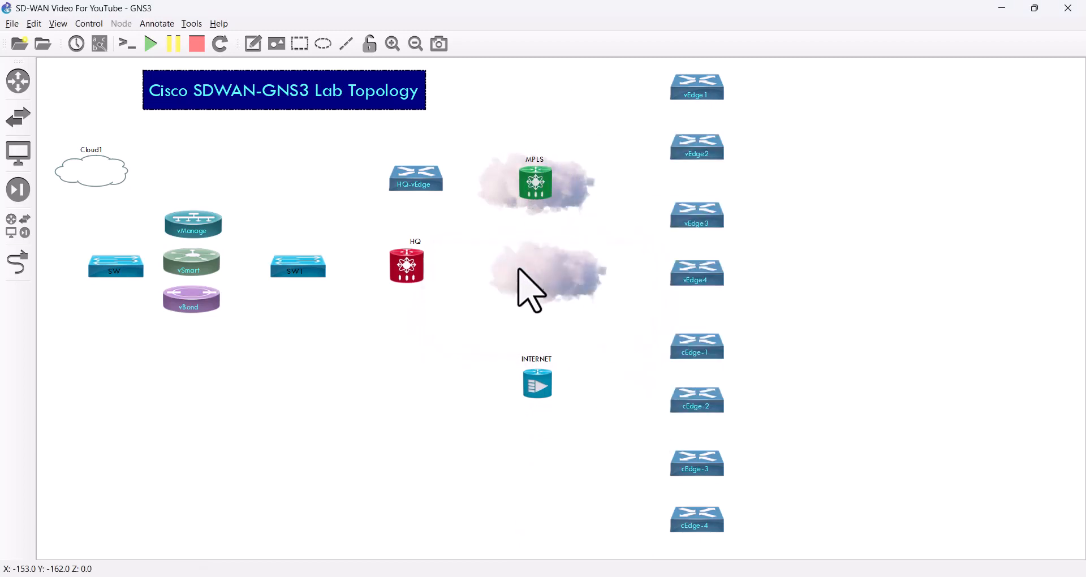
drag(534, 277, 536, 377)
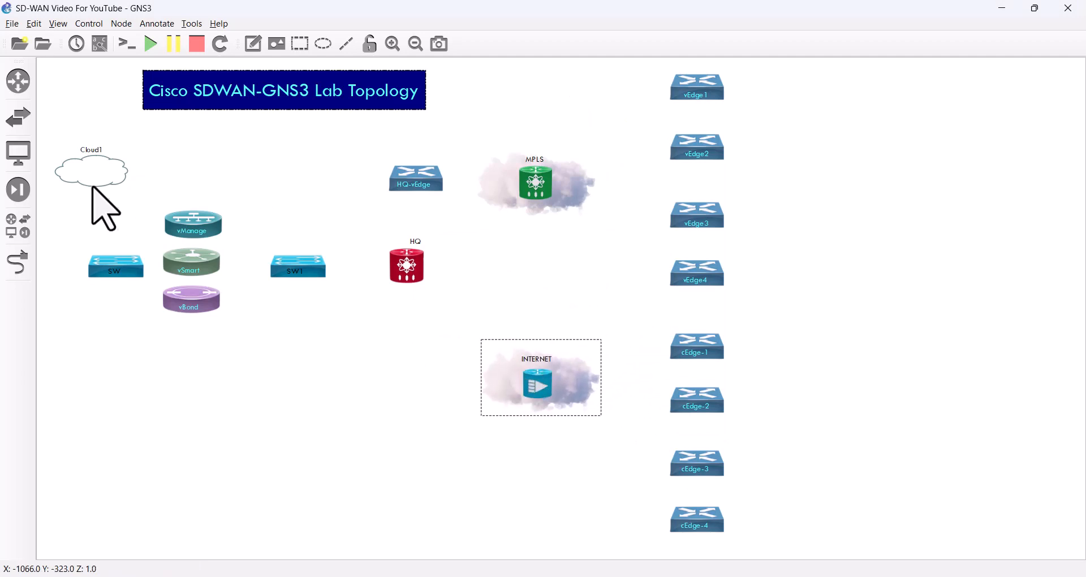
Apply the MGMT symbol to Cloud1, rename it mgmt, and duplicate the cloud picture.
right_click(104, 187)
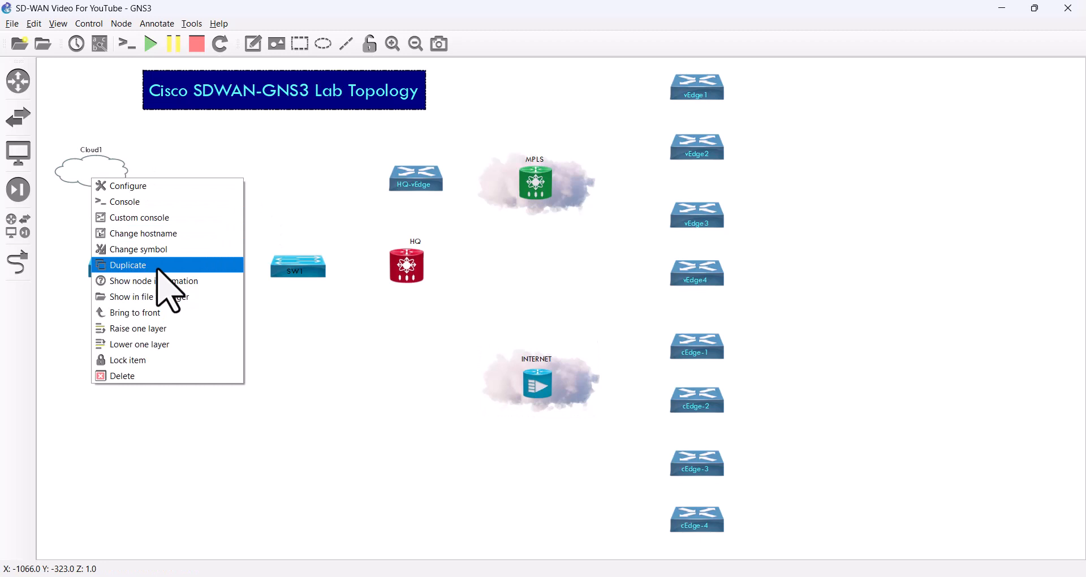
click(138, 248)
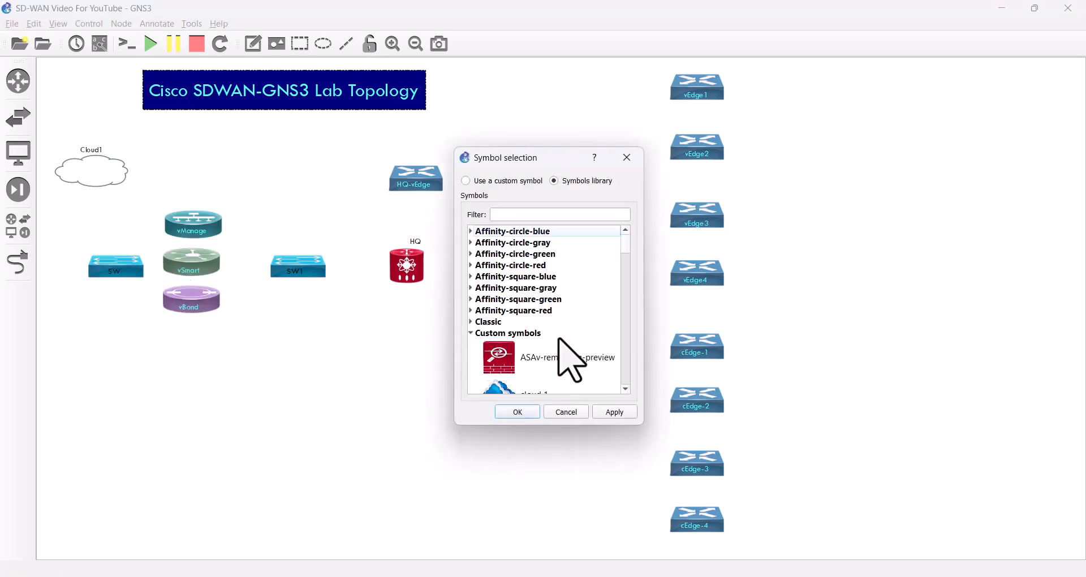
scroll(down, 3)
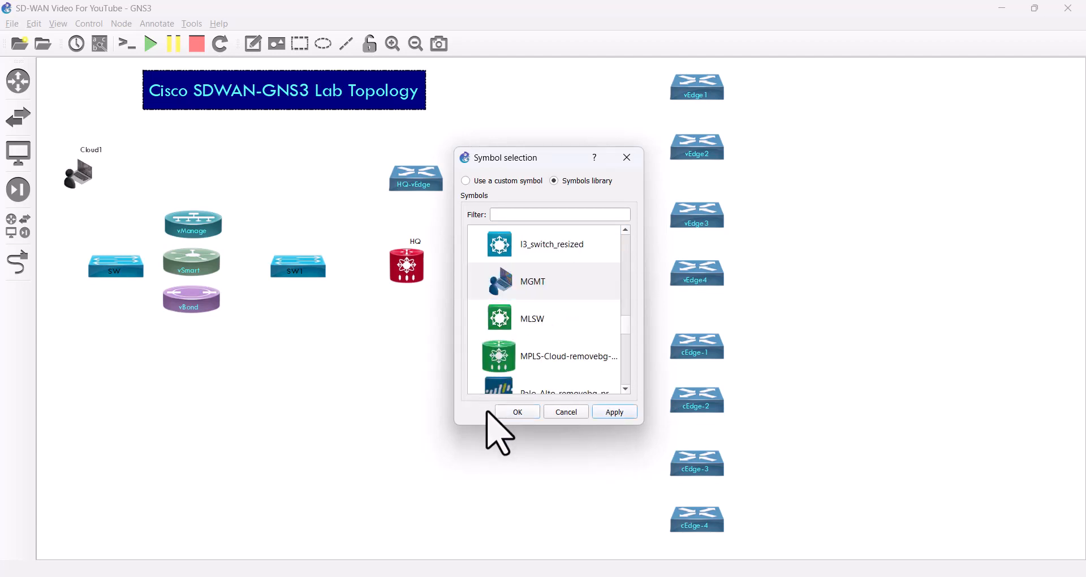
click(517, 411)
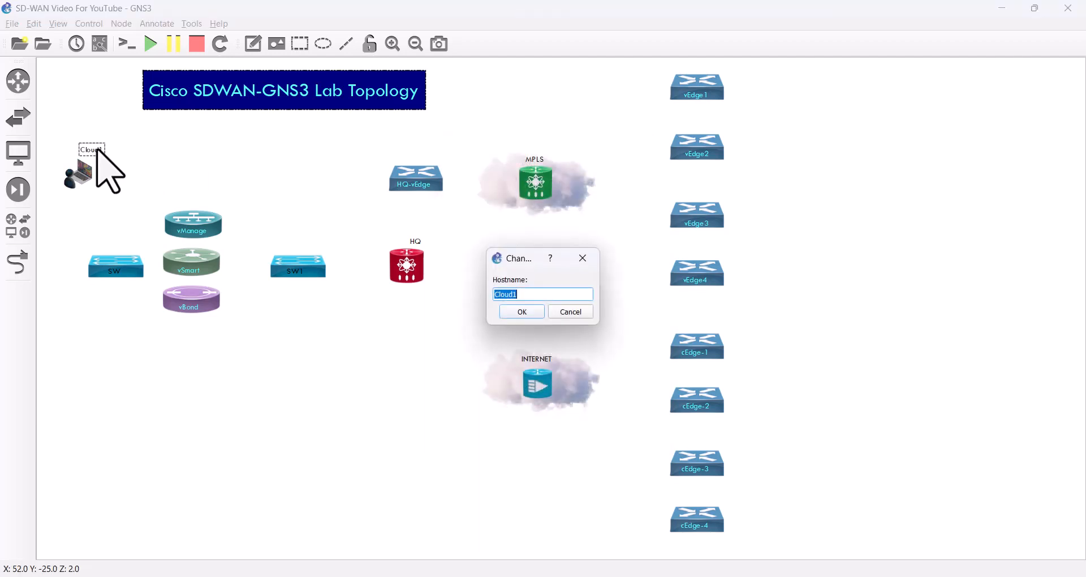
click(521, 311)
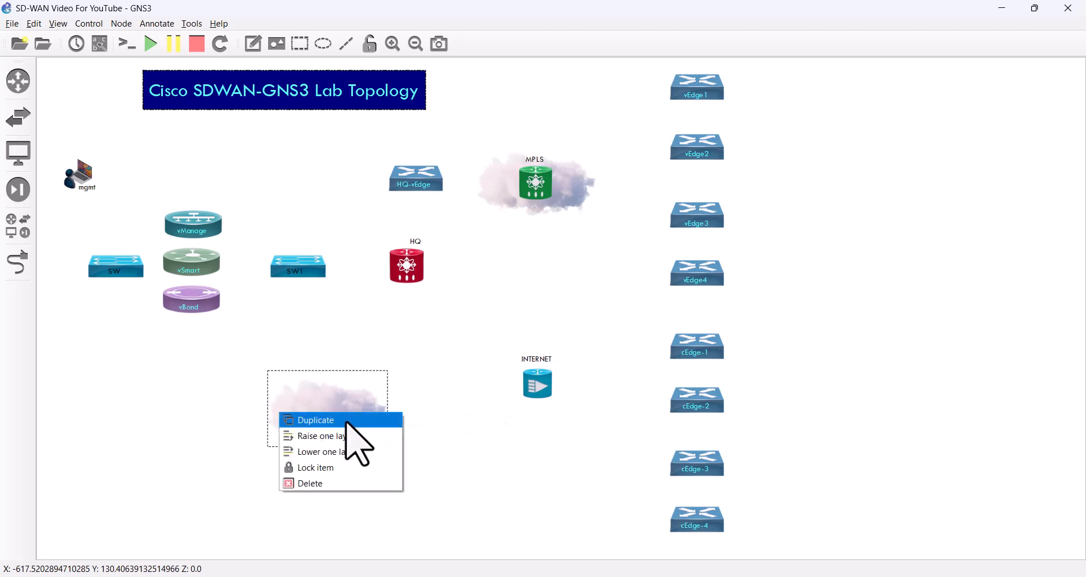
click(315, 420)
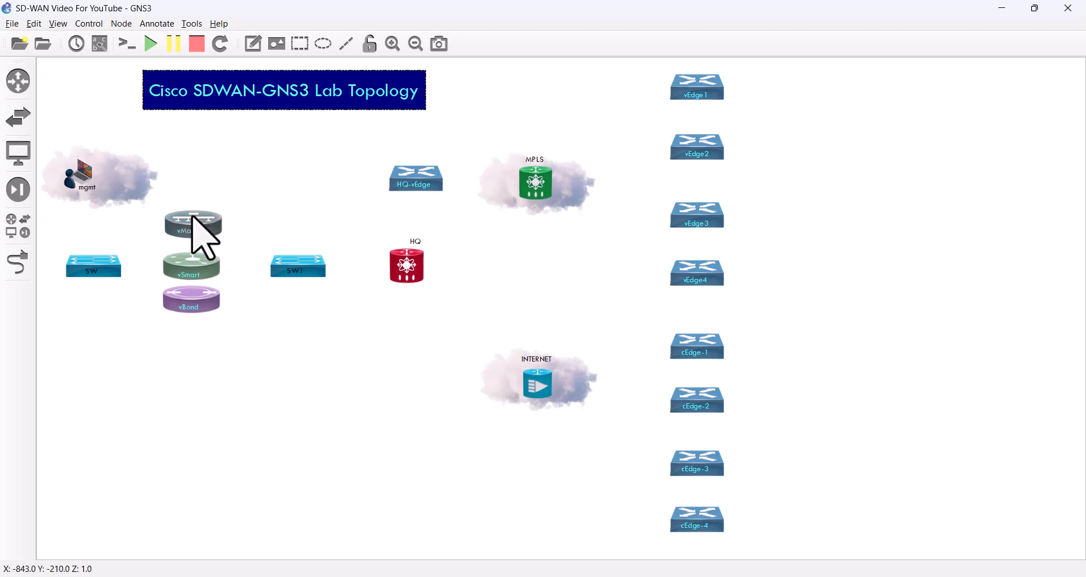
mouse_move(198, 235)
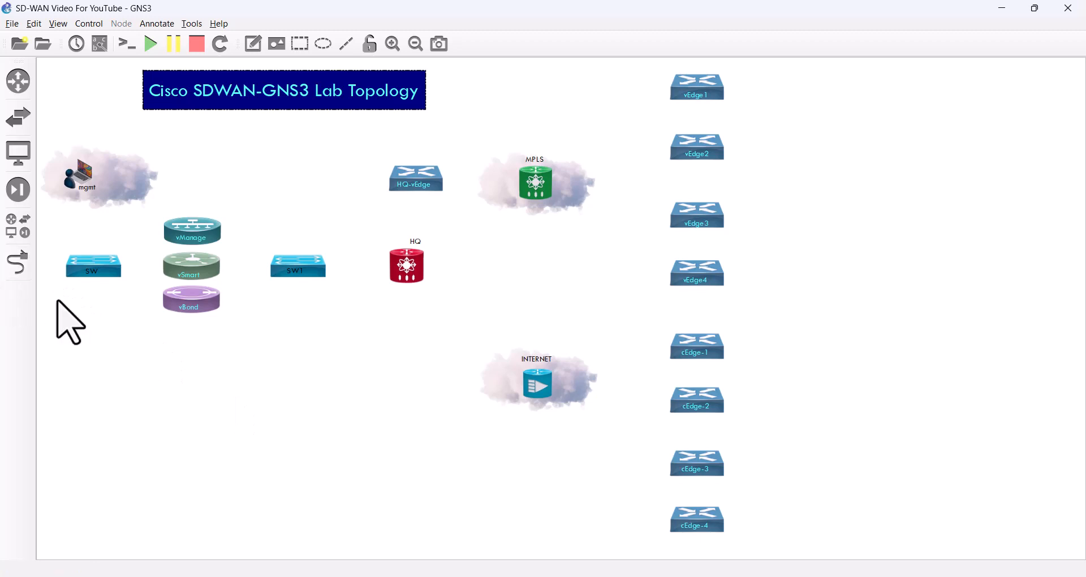
mouse_move(65, 145)
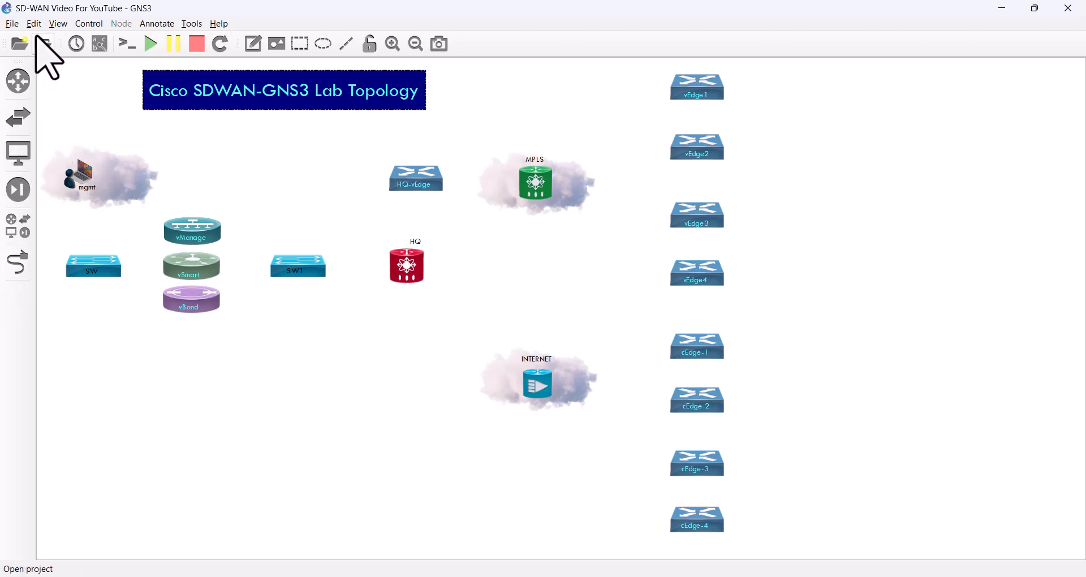
click(33, 22)
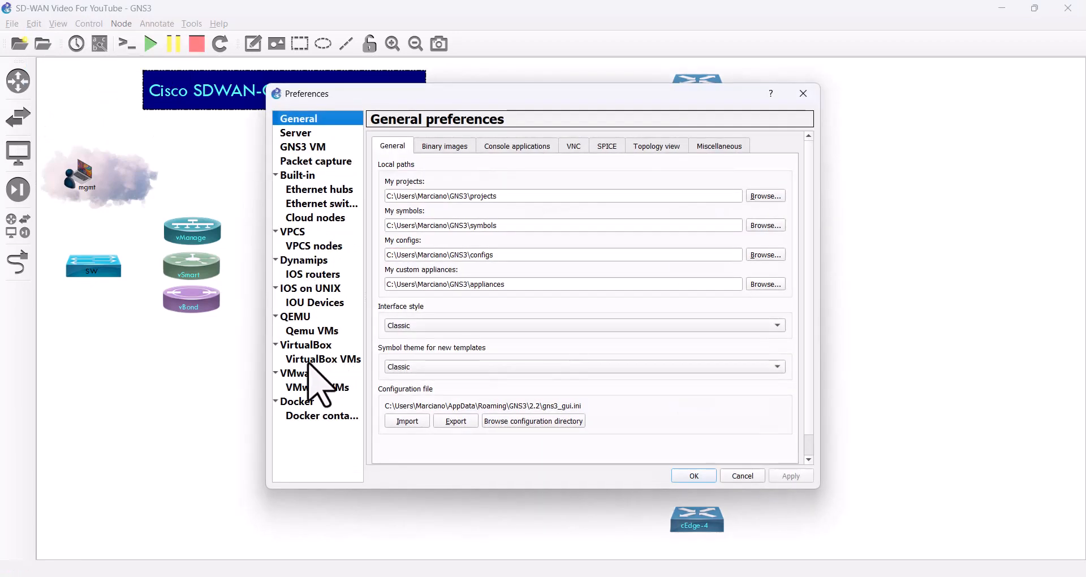
click(315, 387)
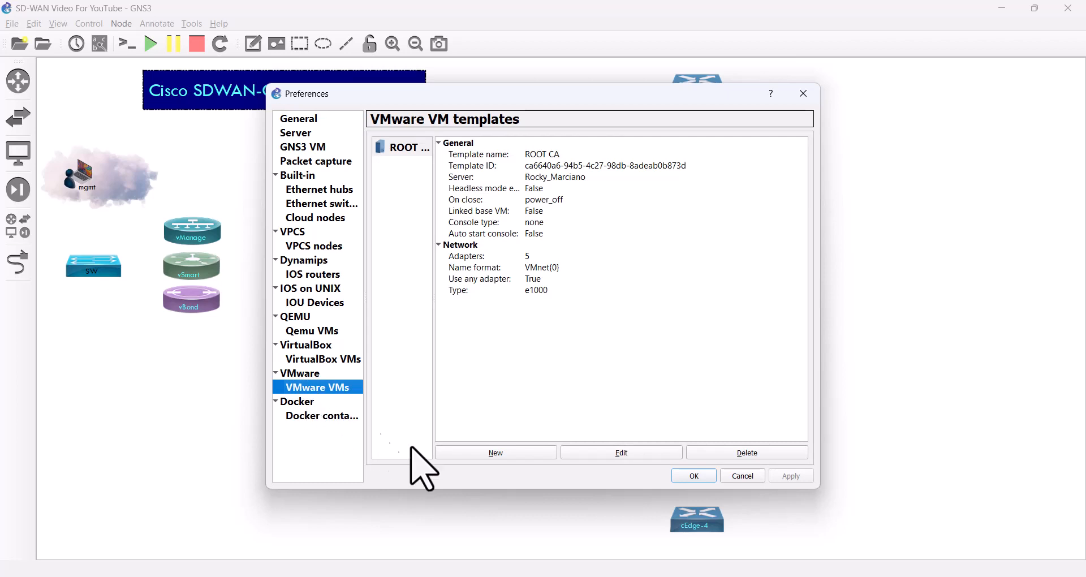
click(494, 453)
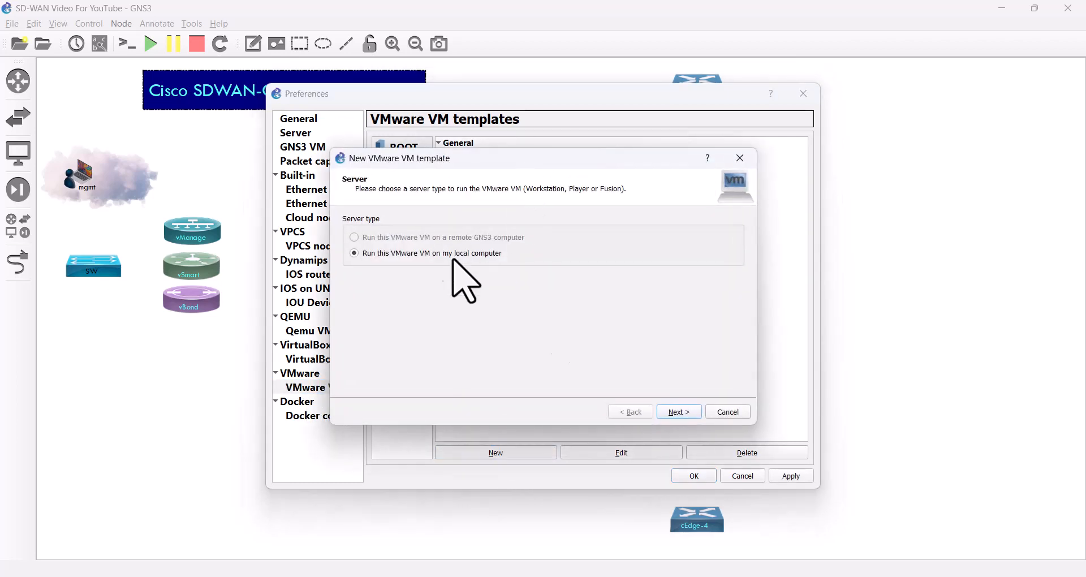
click(678, 411)
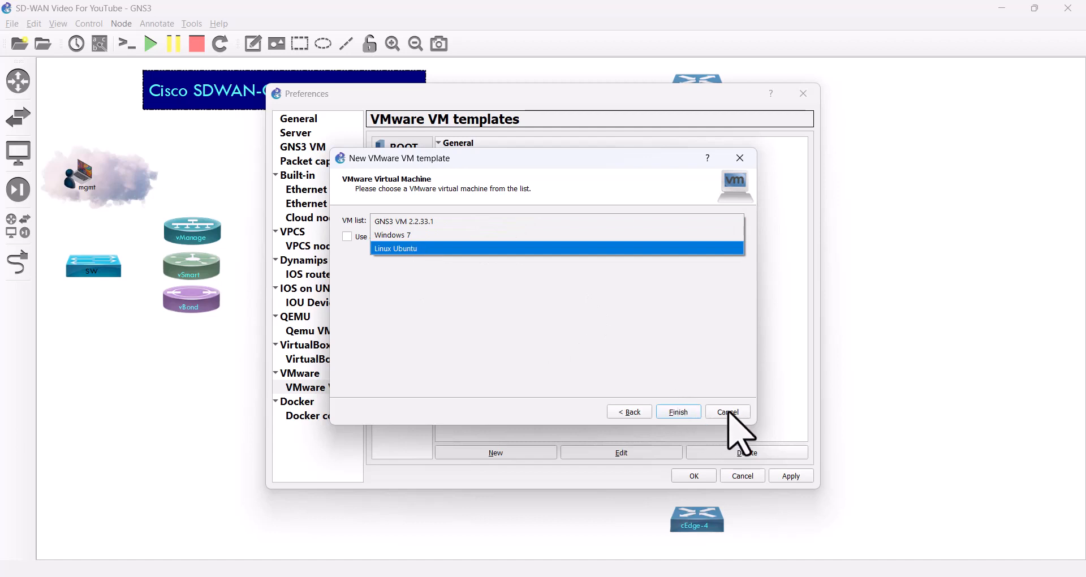
click(727, 411)
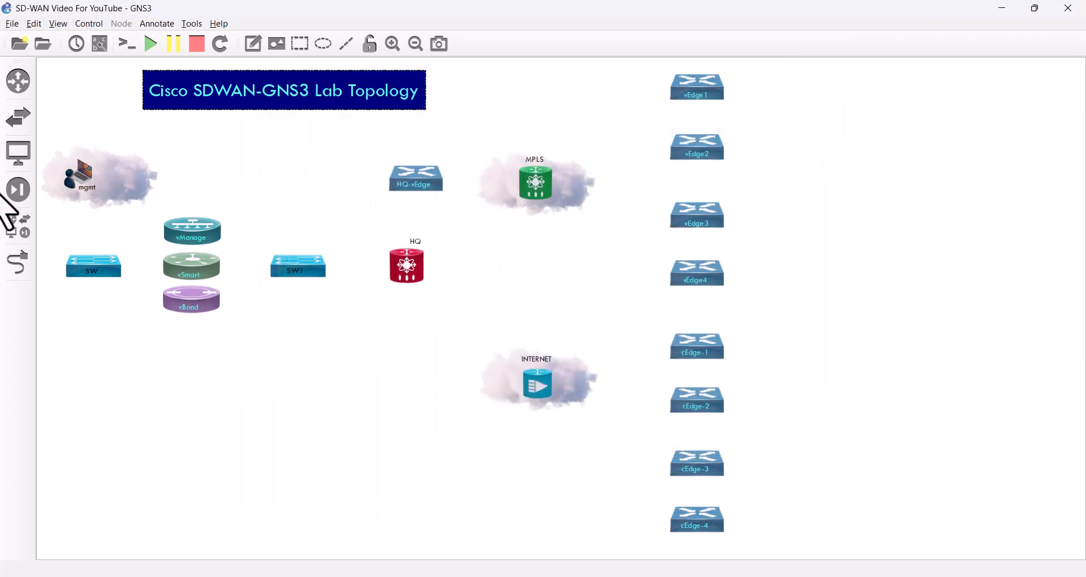
Place the ROOT CA end-device template below vBond with hostname ROOT-CA.
click(18, 152)
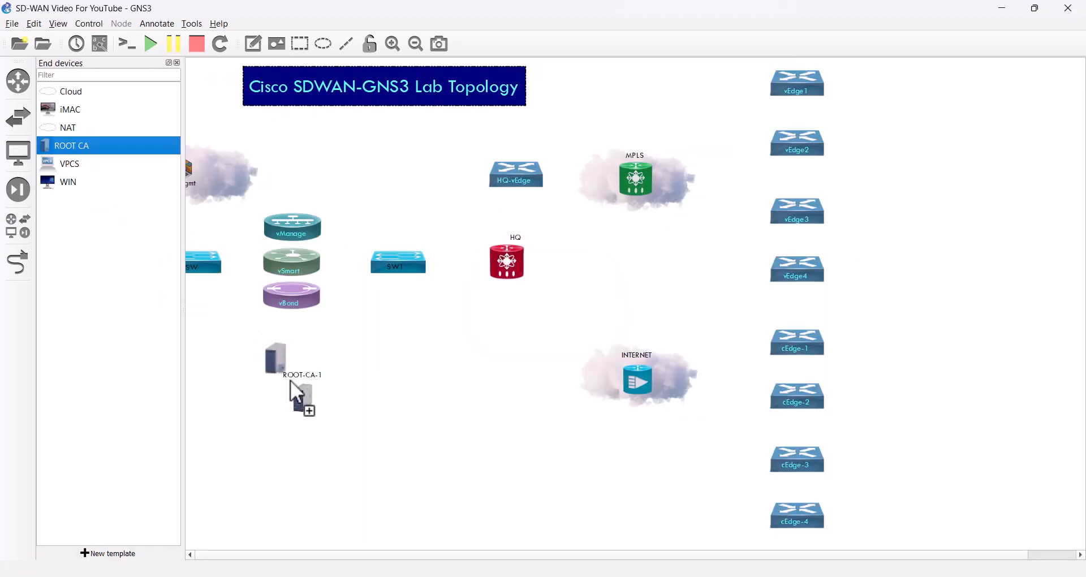
click(177, 63)
text(ROOT-CA)
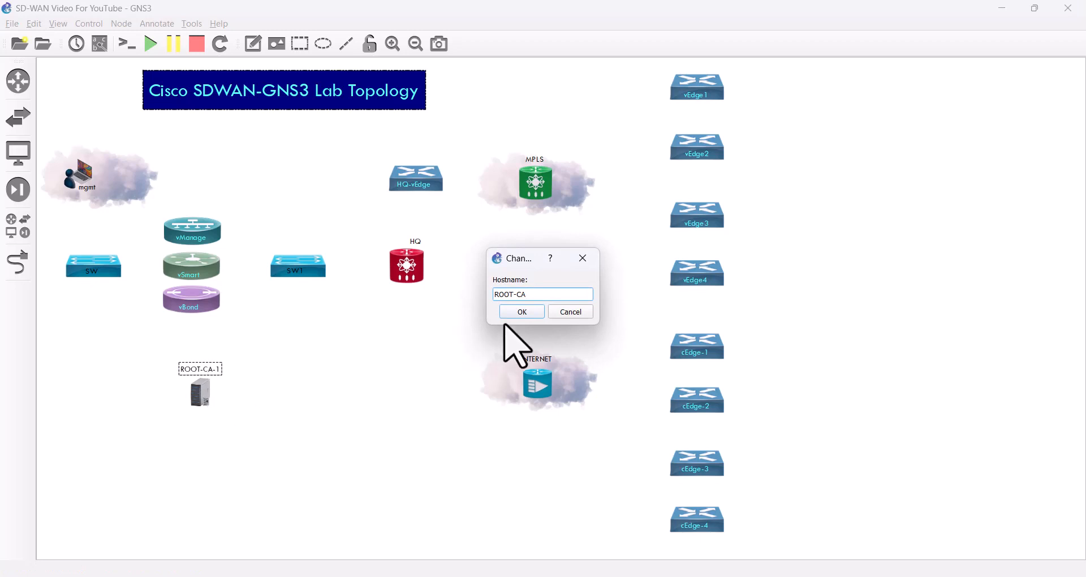
click(521, 311)
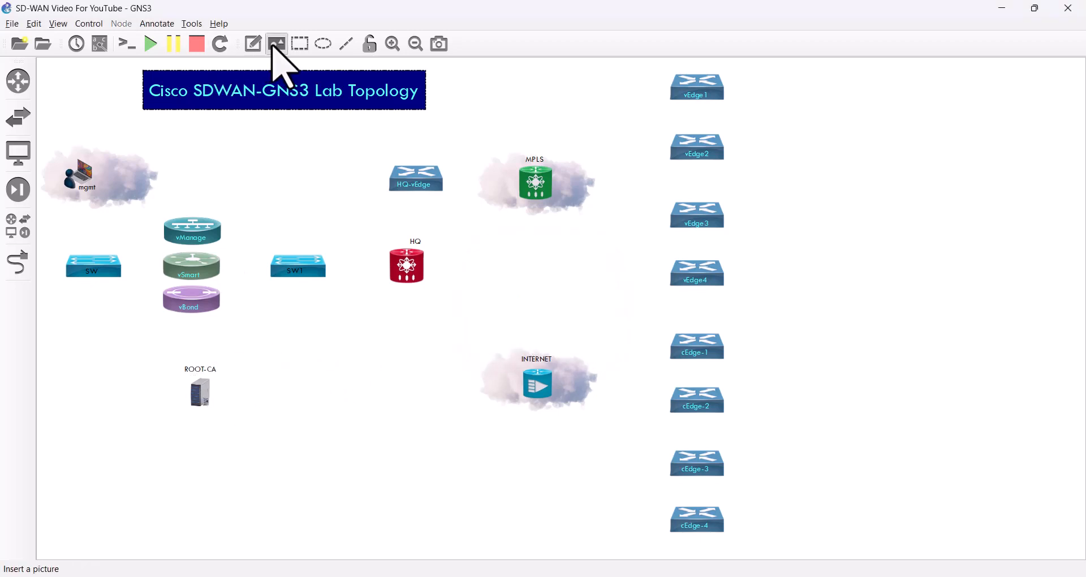
Insert the server picture and position it over the ROOT-CA node.
click(276, 43)
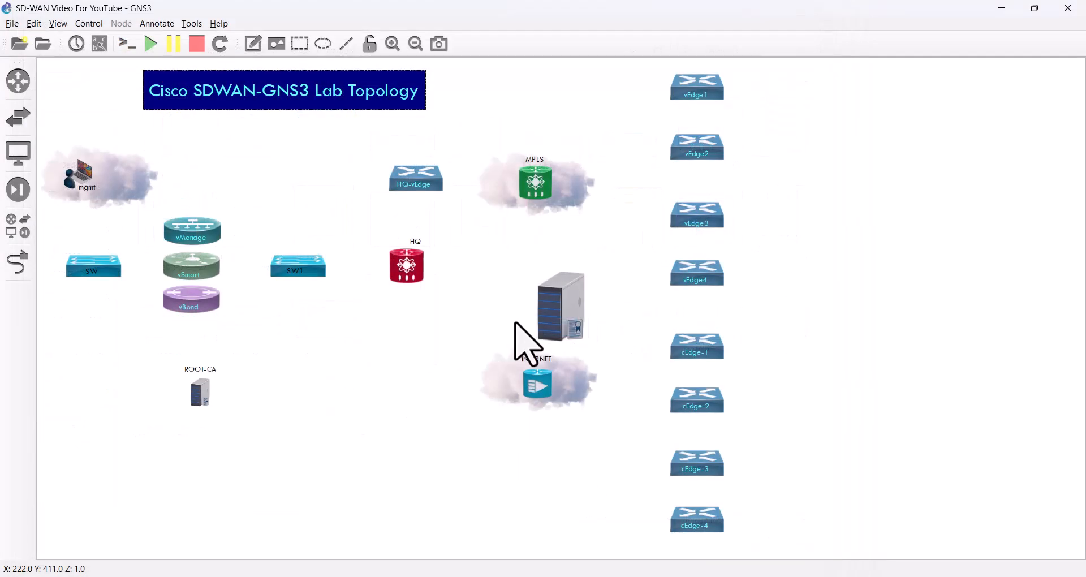
drag(558, 312, 274, 394)
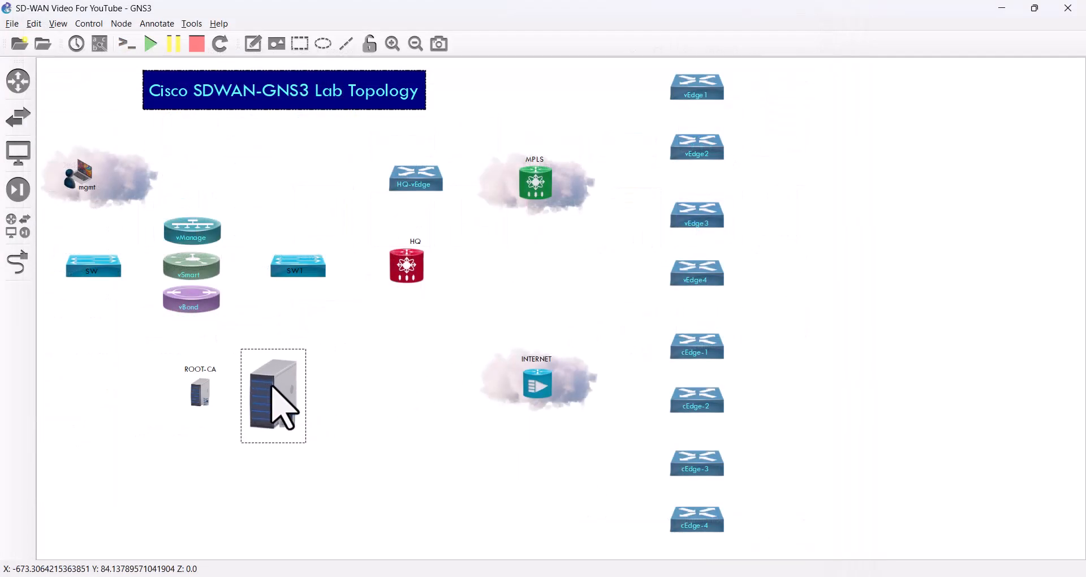
drag(272, 395, 300, 405)
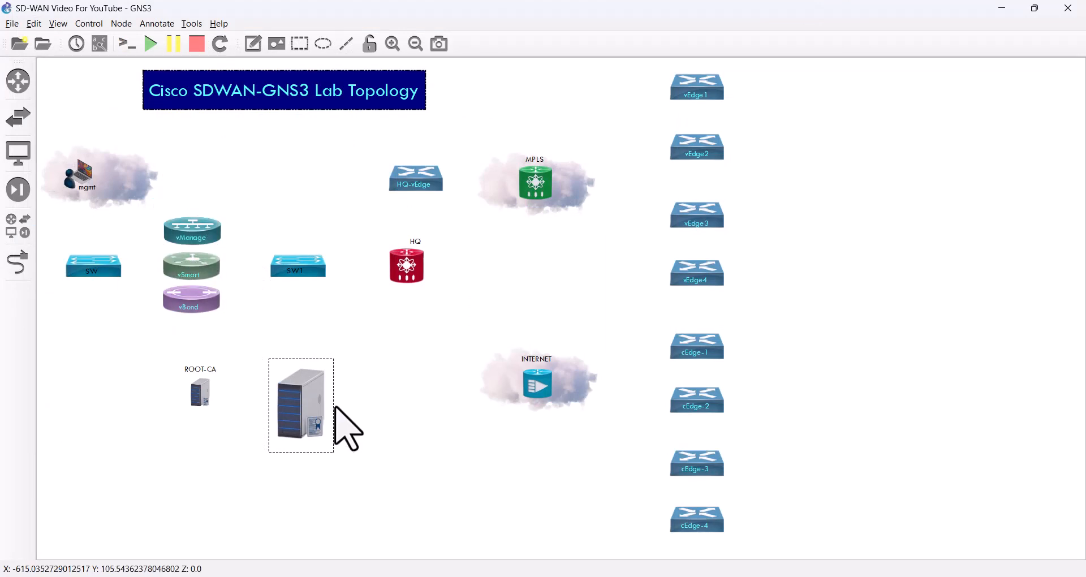
drag(300, 405, 203, 398)
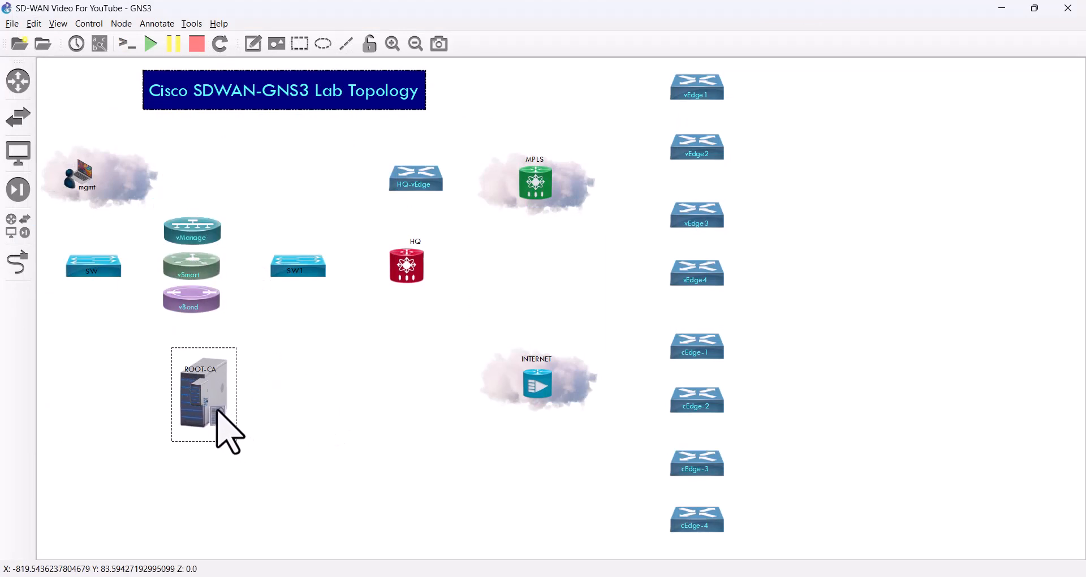
drag(222, 408, 215, 398)
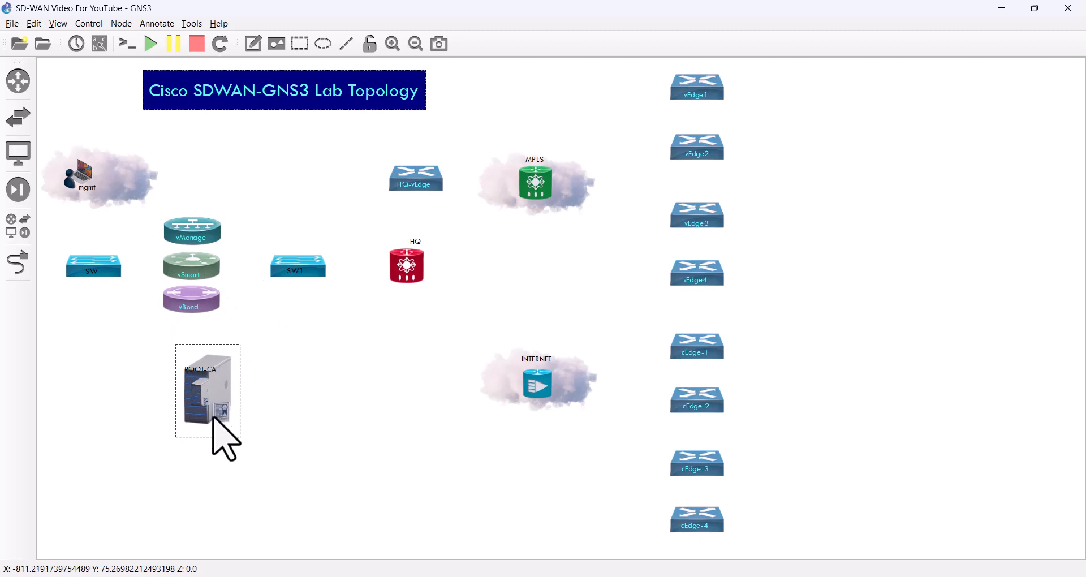
Adjust the server picture's layer and settle it back over ROOT-CA.
right_click(207, 395)
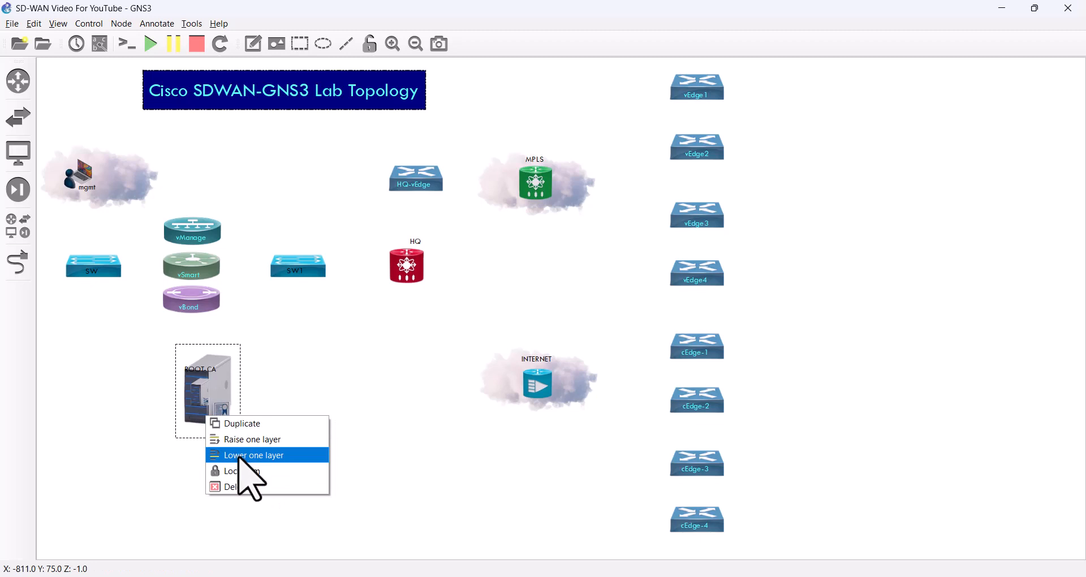
click(253, 454)
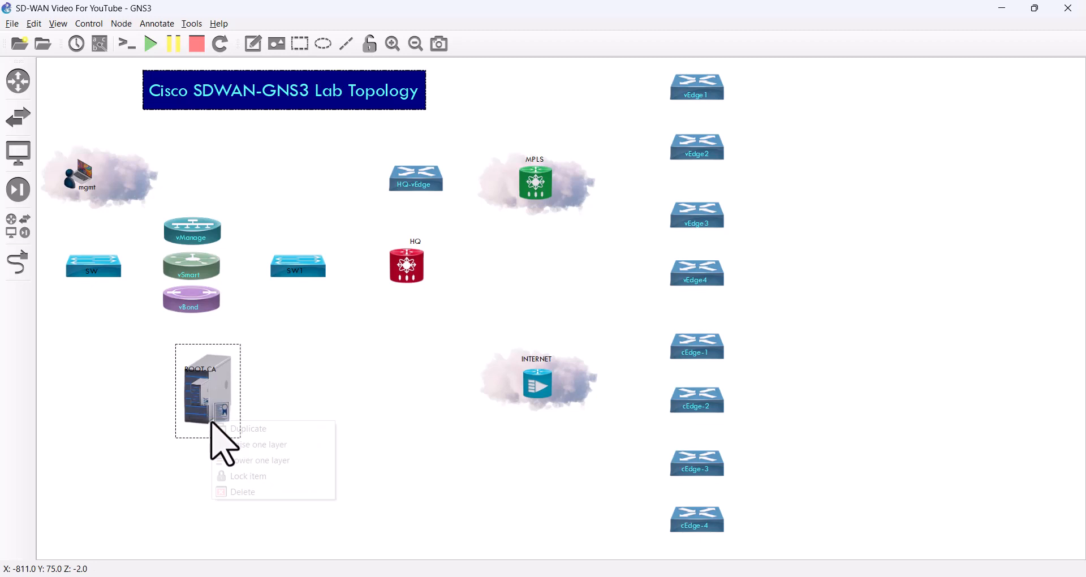
mouse_move(257, 445)
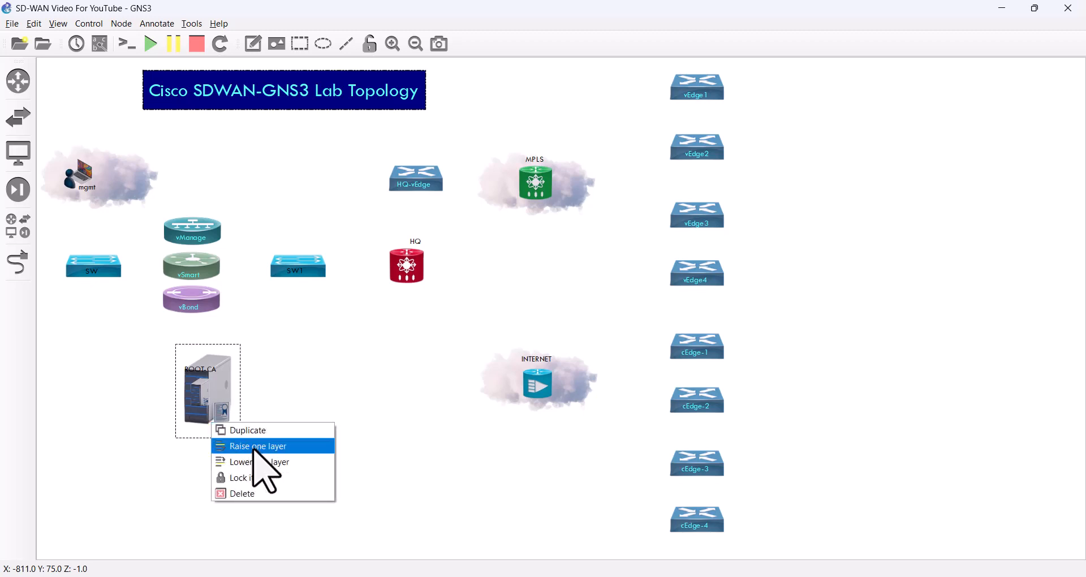
click(256, 446)
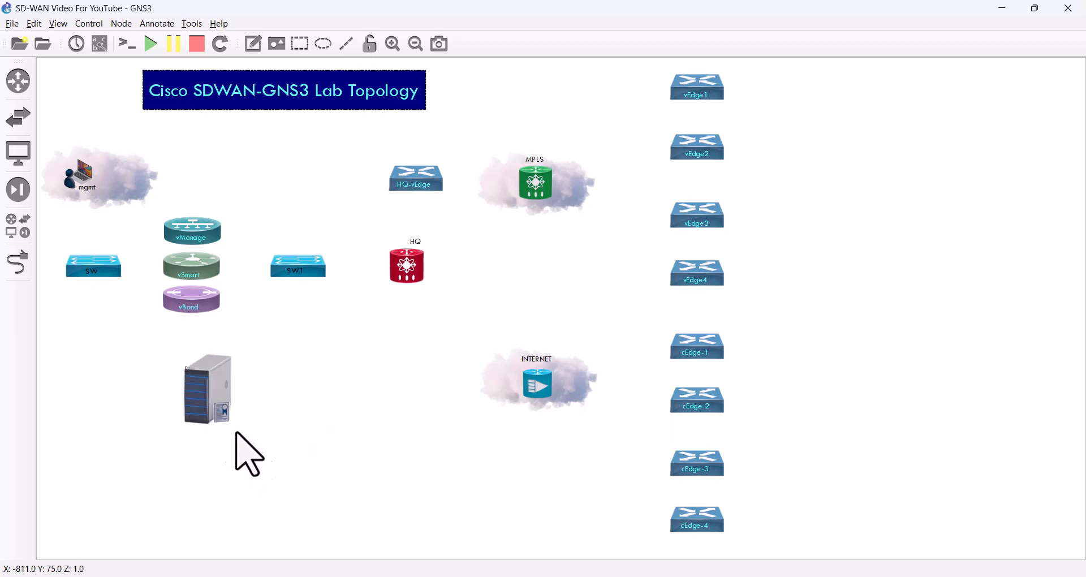
drag(207, 388, 277, 415)
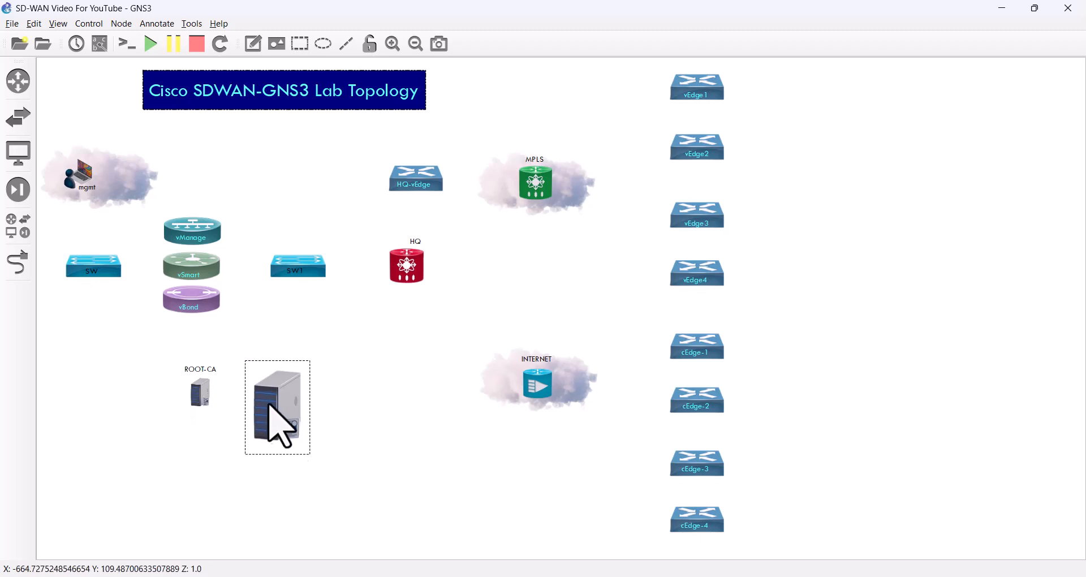
drag(277, 405, 203, 388)
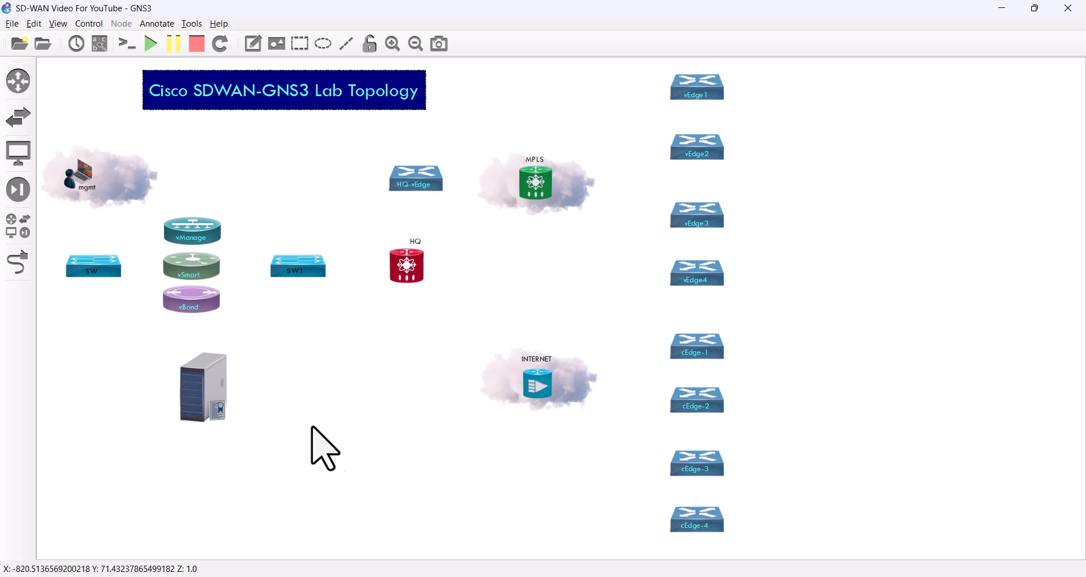
click(201, 388)
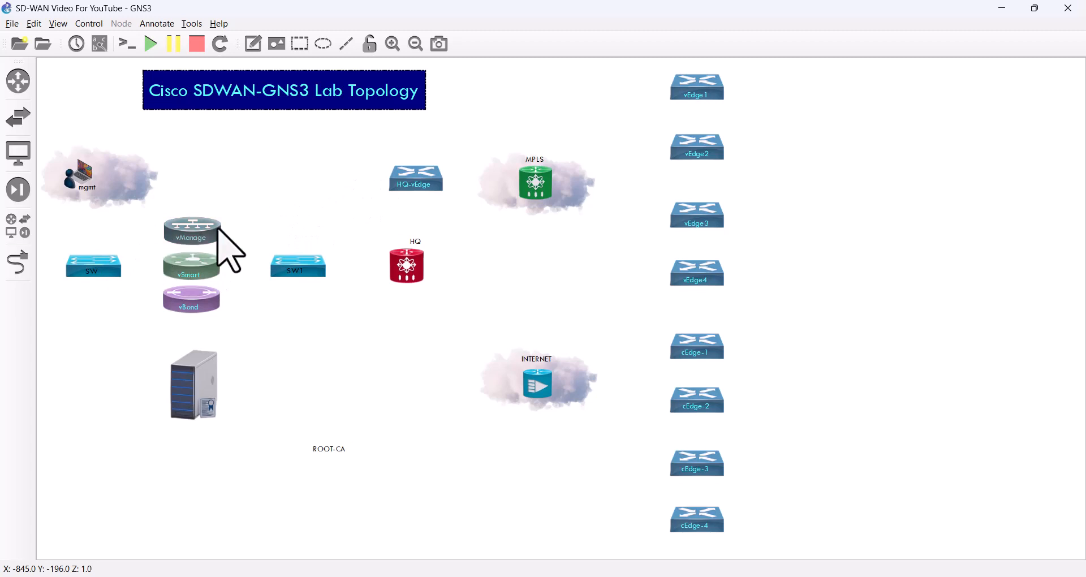
mouse_move(382, 355)
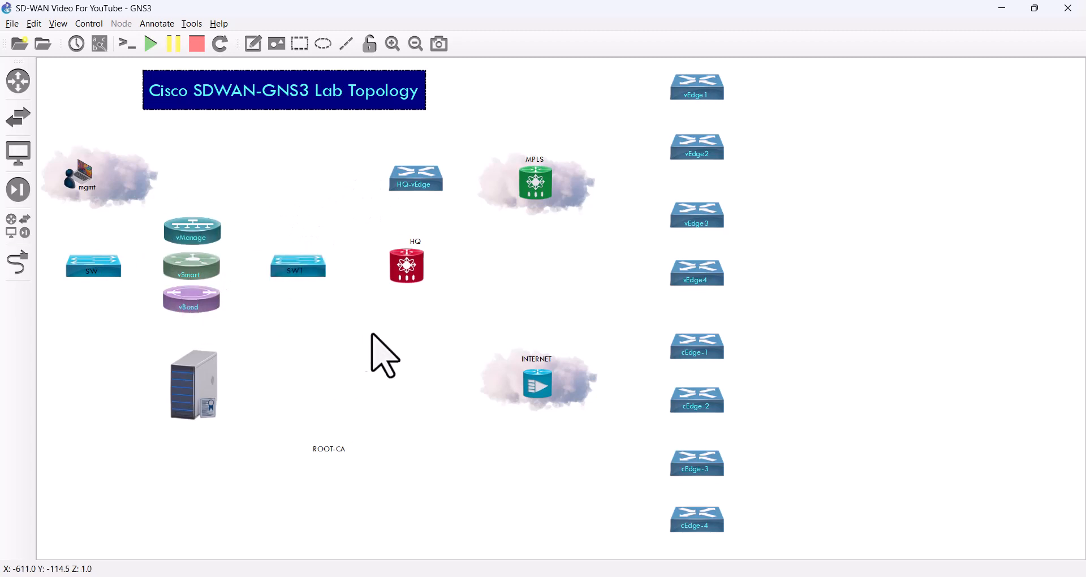
mouse_move(235, 222)
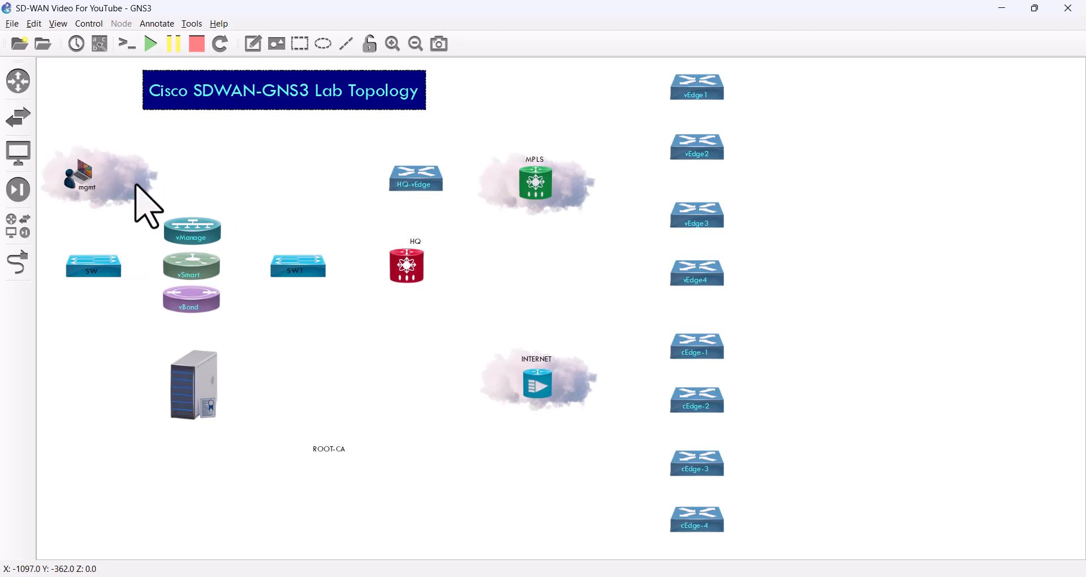
Move the cloud picture aside and add VMware Network Adapter VMnet8 to mgmt's interfaces.
drag(104, 176, 226, 163)
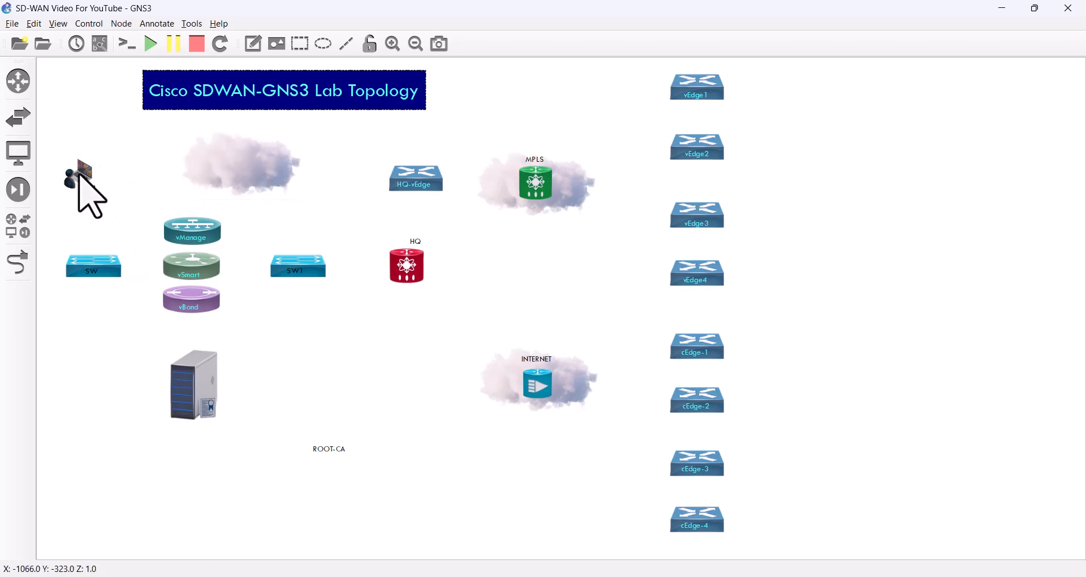
double_click(78, 174)
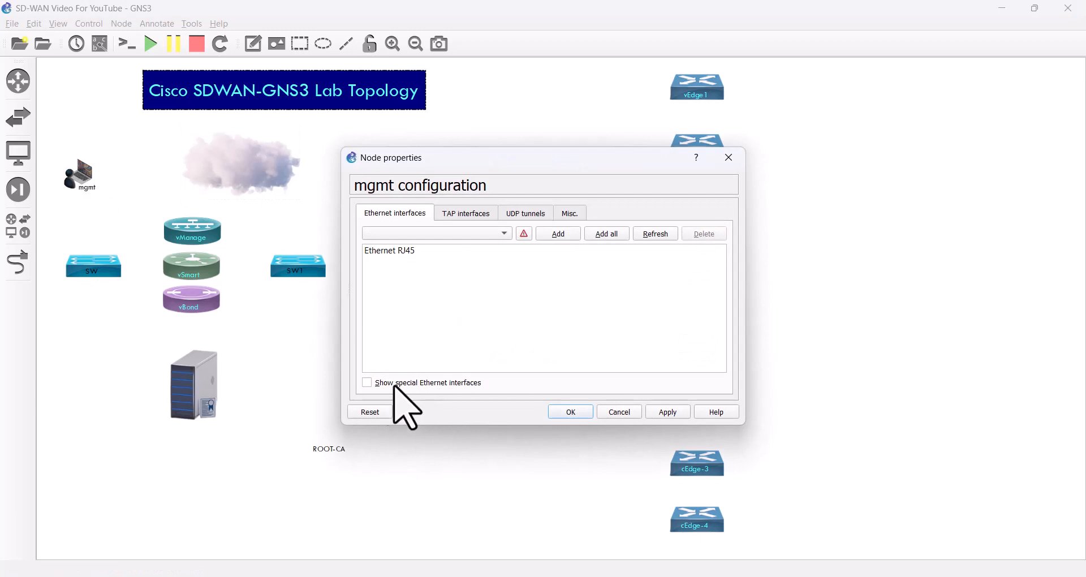
mouse_move(476, 270)
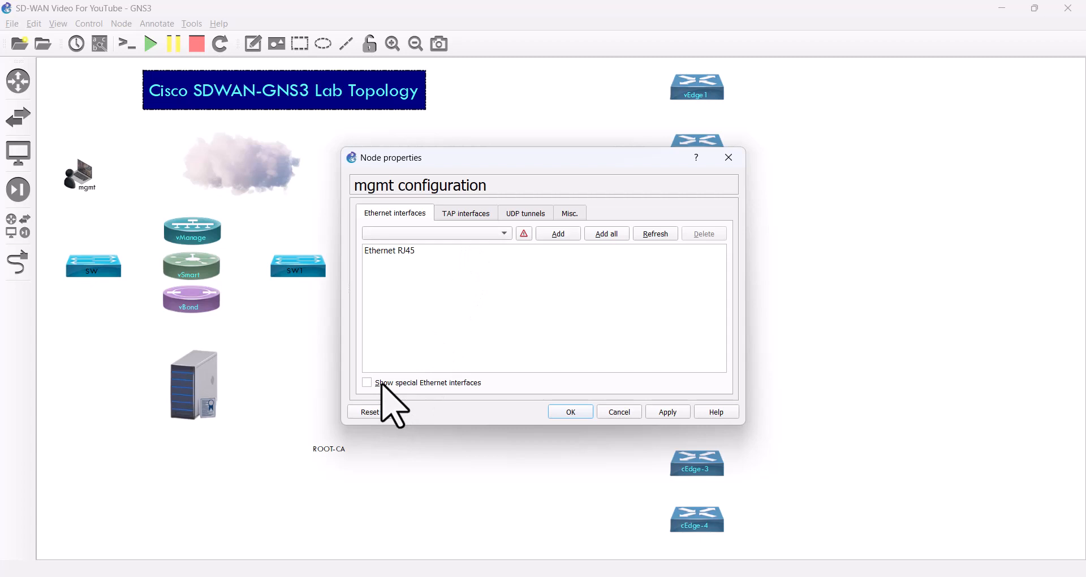
click(367, 383)
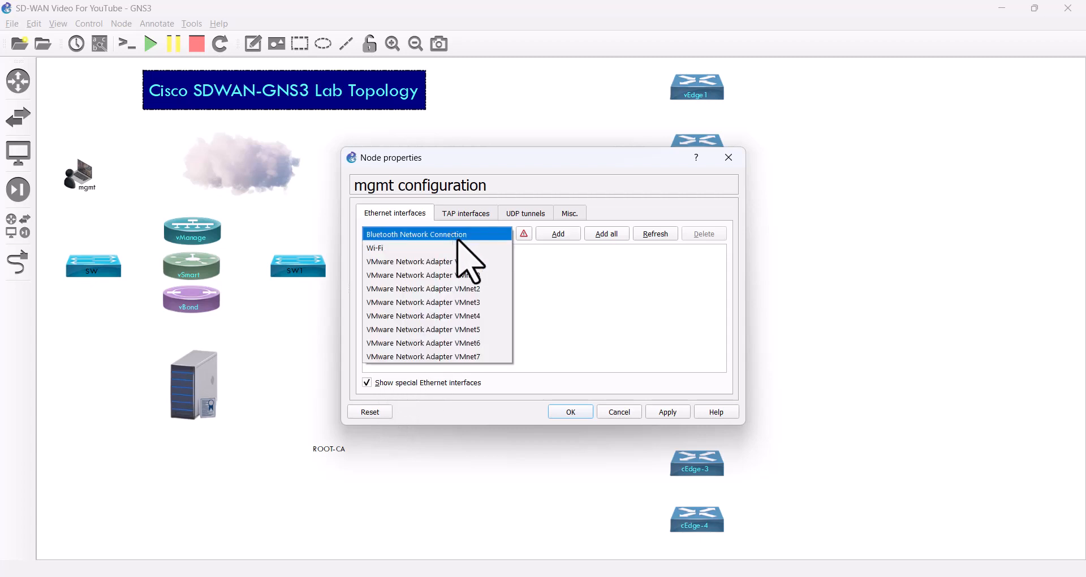
click(422, 274)
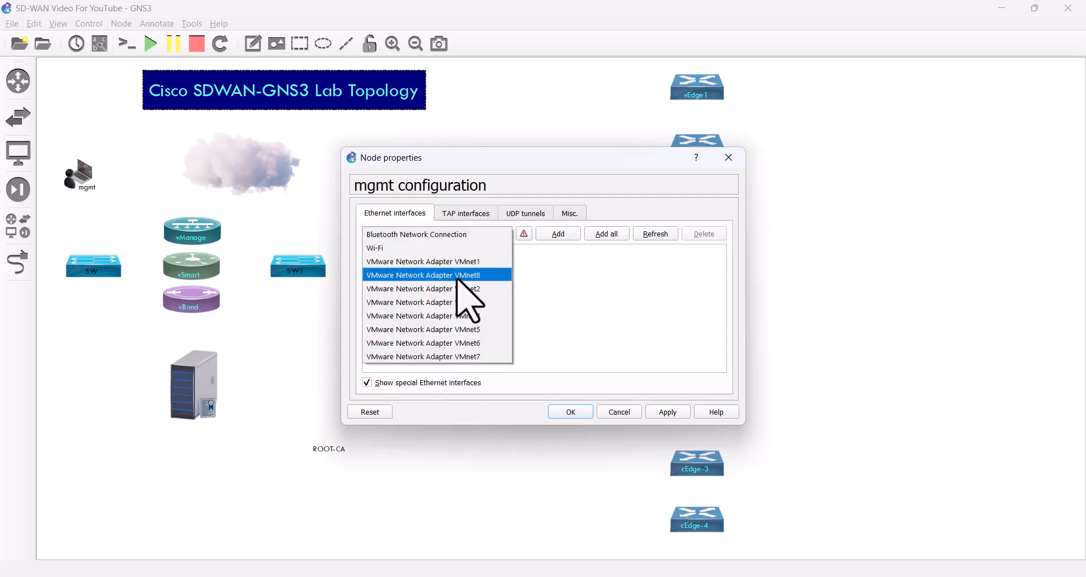
click(423, 275)
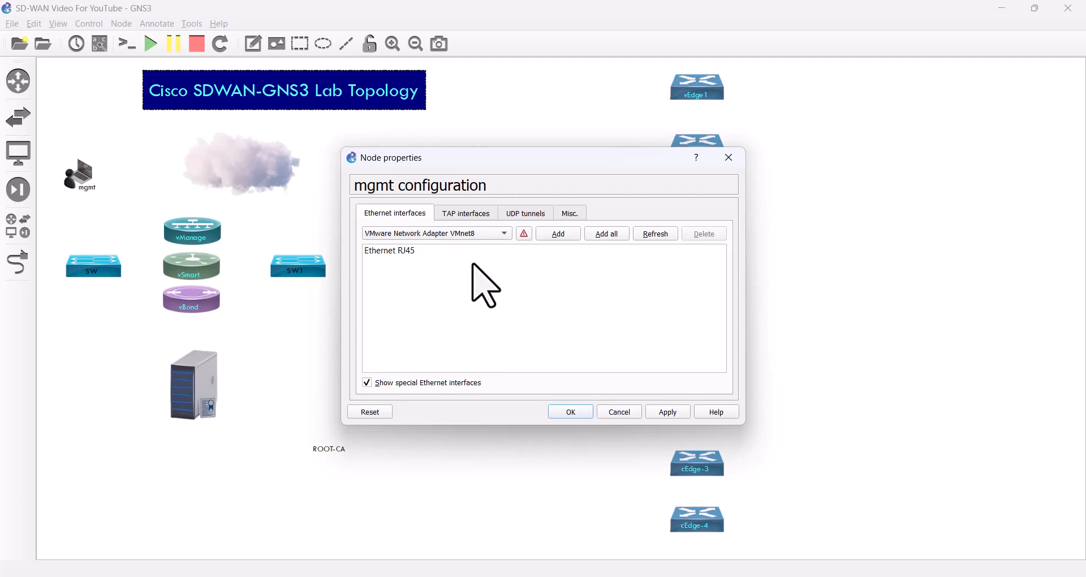
mouse_move(559, 234)
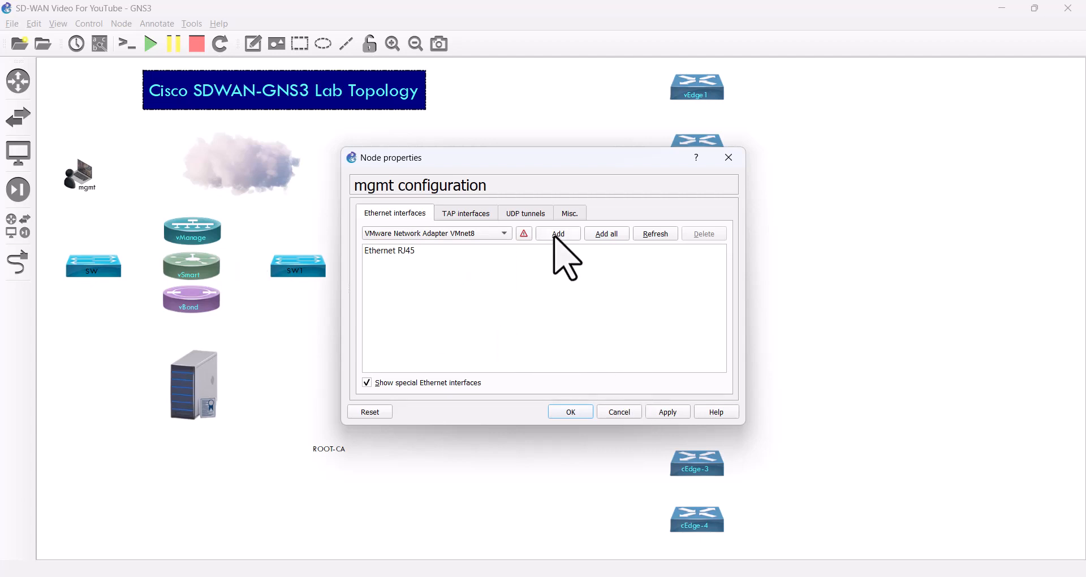
click(558, 234)
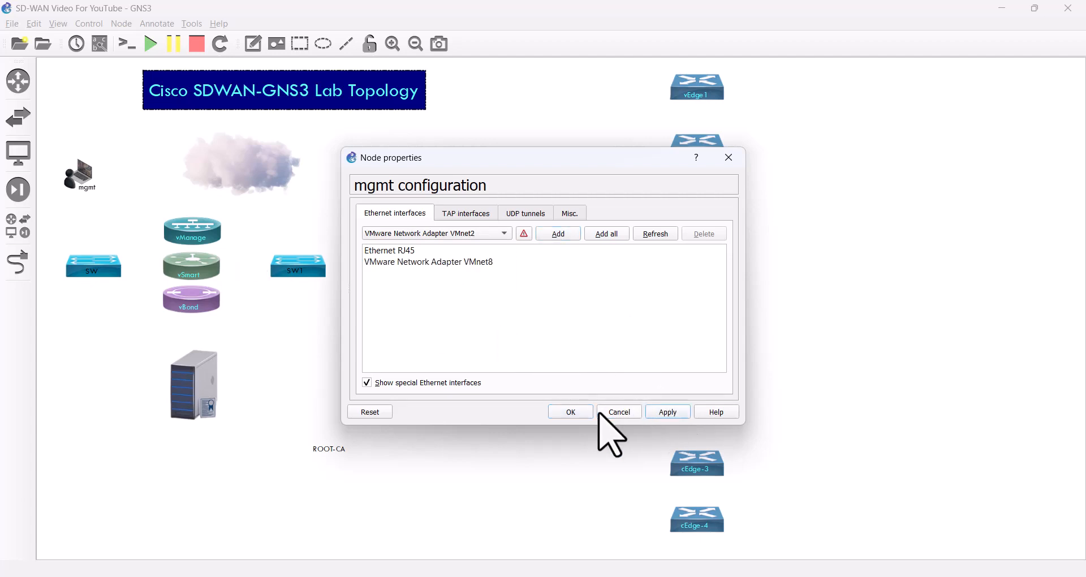
click(570, 411)
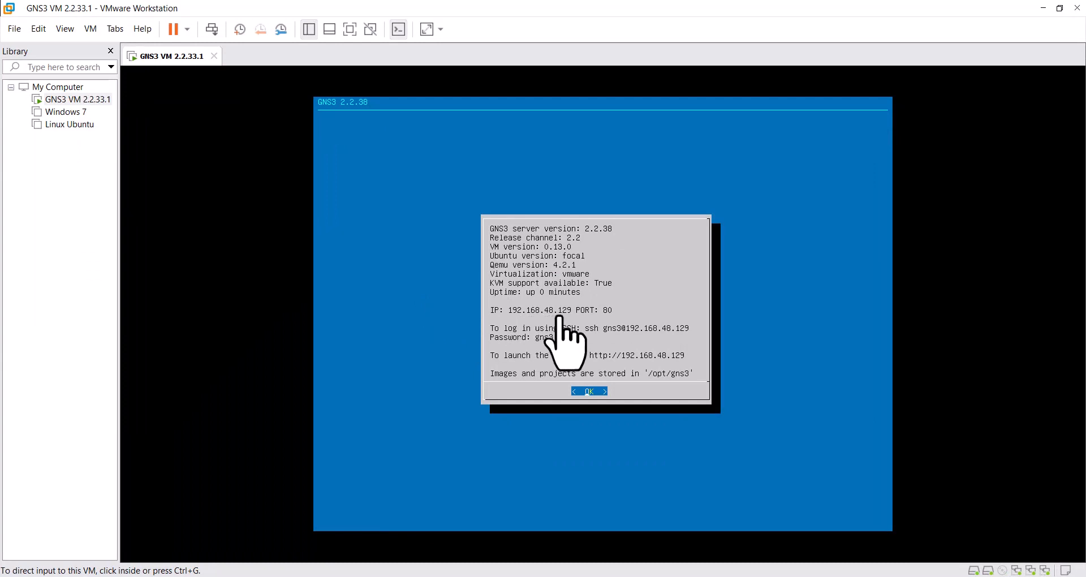
mouse_move(575, 333)
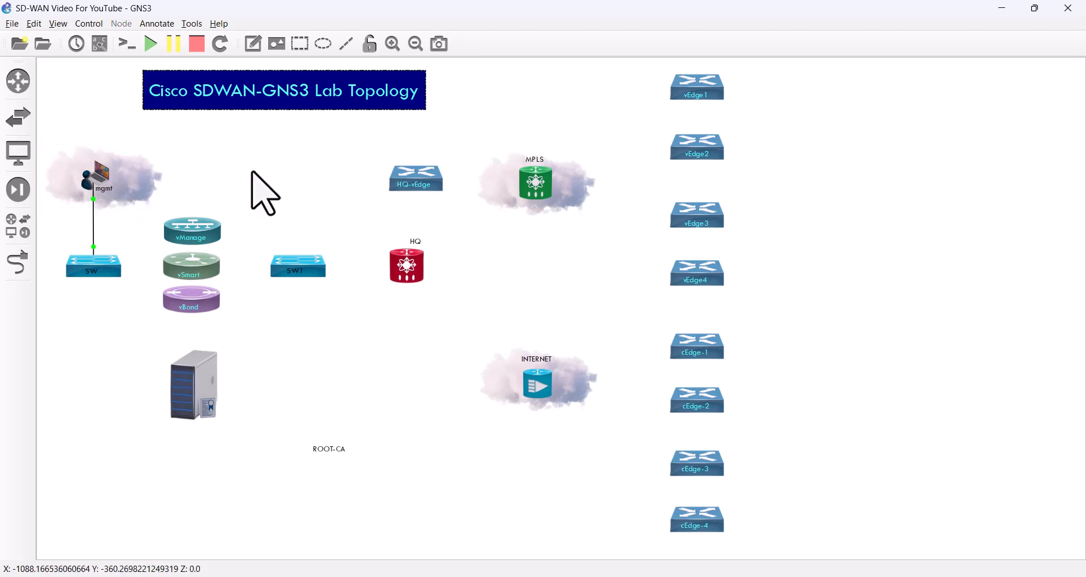
mouse_move(308, 207)
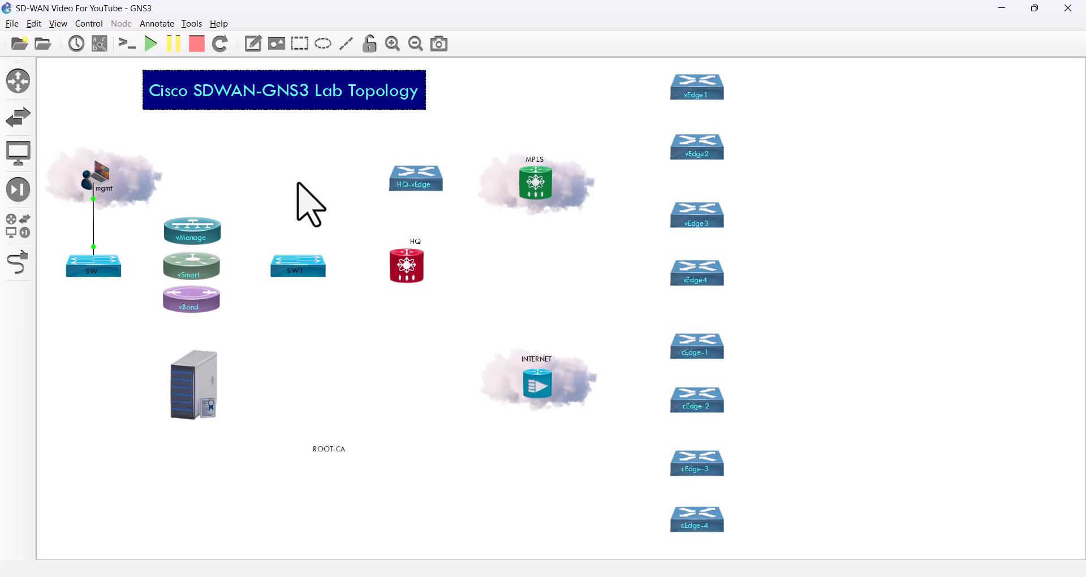
Select the ROOT-CA server picture.
click(192, 385)
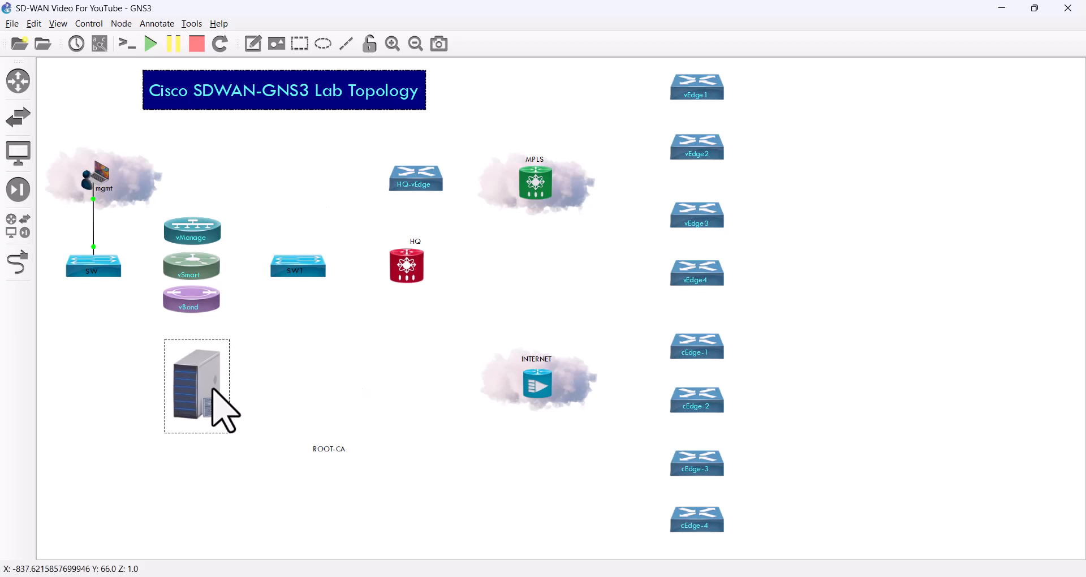